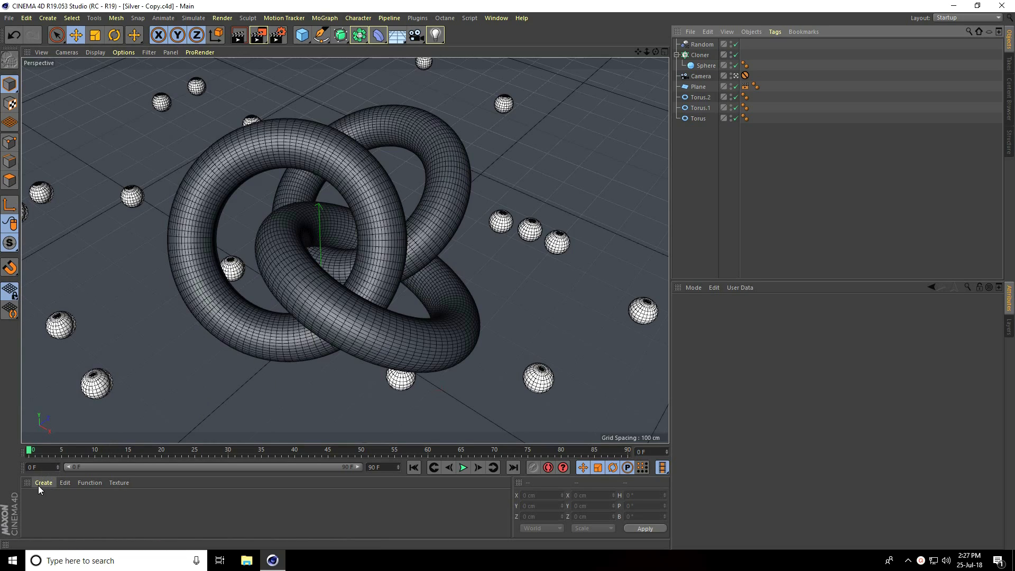
- Create a new material 'Mat' and open it with a torus-shaped preview
{"action": "left_click", "coordinate": [43, 483]}
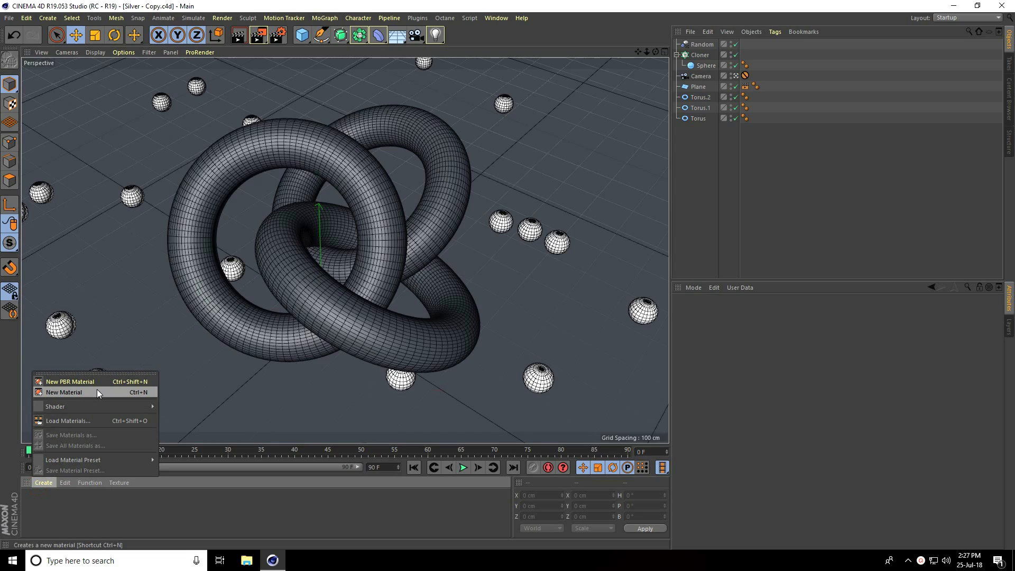
{"action": "left_click", "coordinate": [64, 392]}
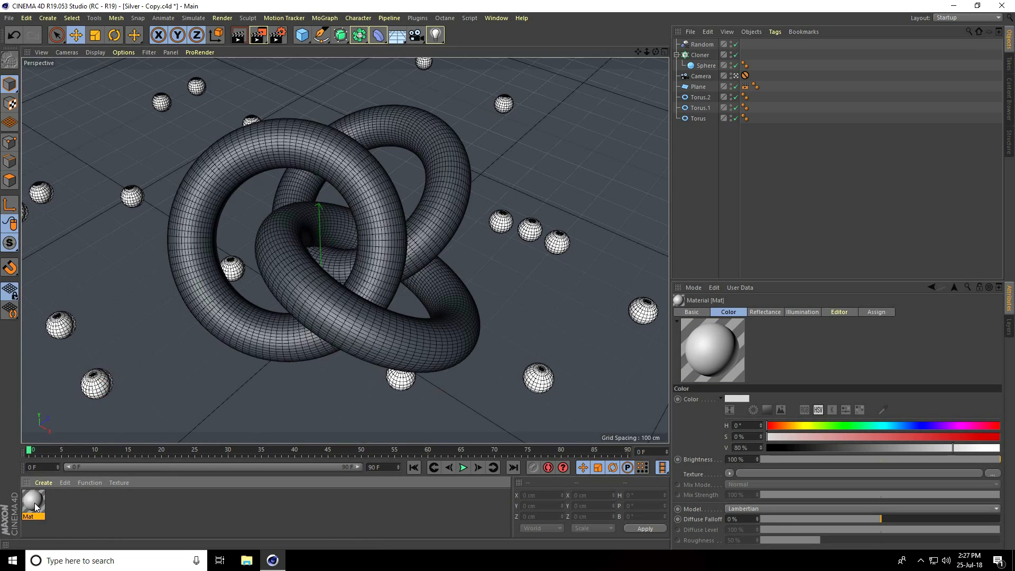
{"action": "double_click", "coordinate": [32, 505]}
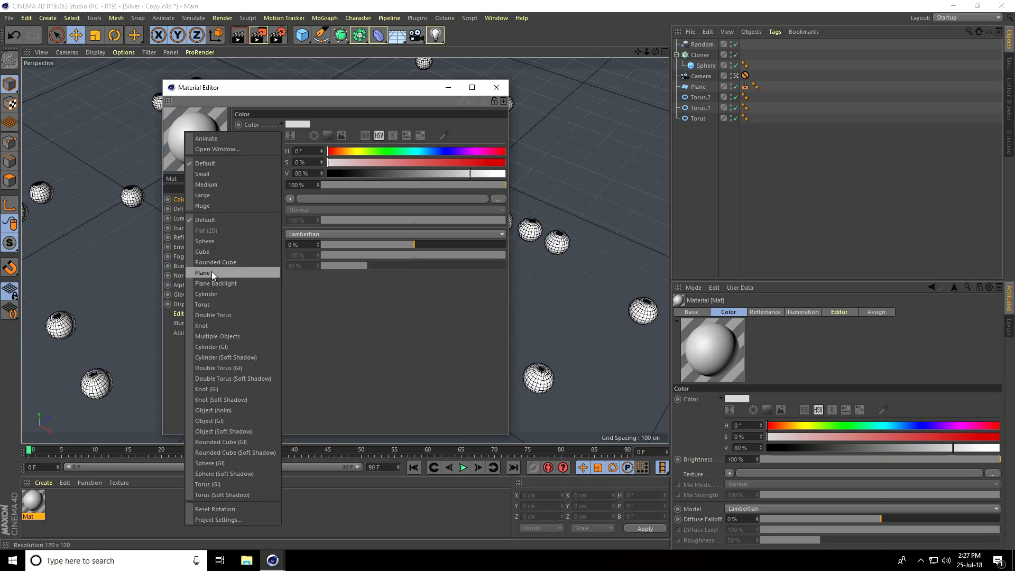
{"action": "left_click", "coordinate": [203, 304]}
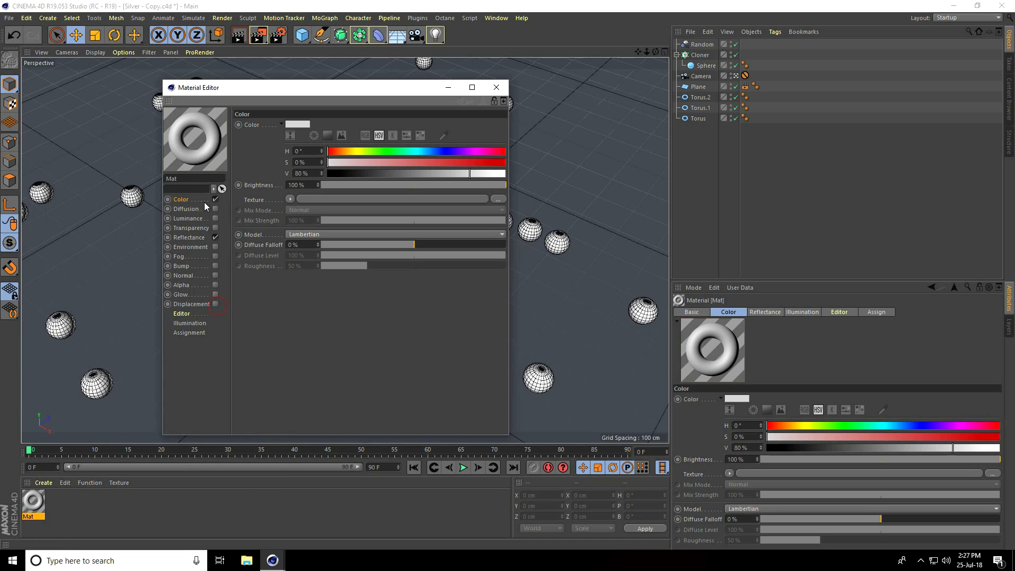
{"action": "mouse_move", "coordinate": [385, 149]}
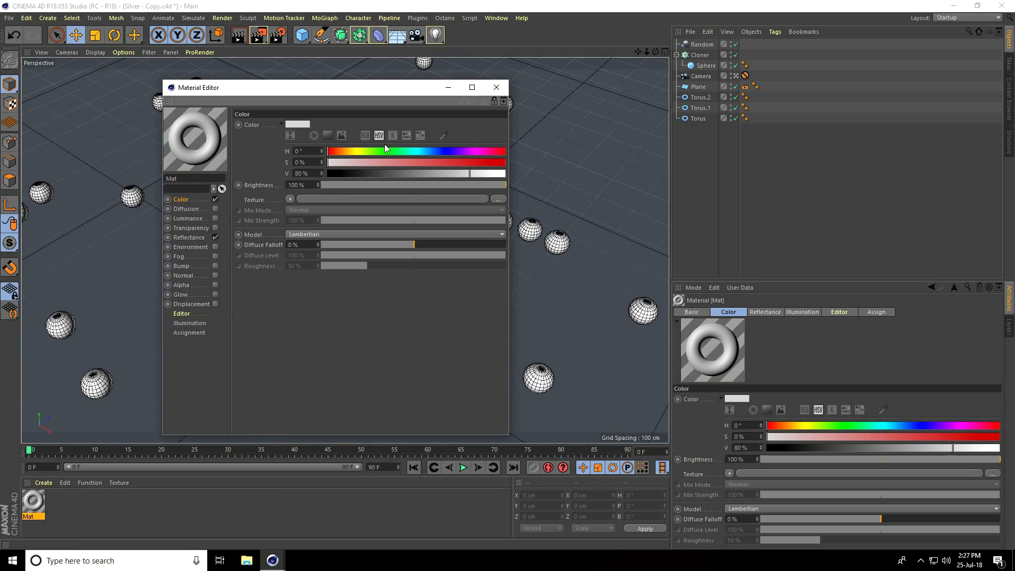
- Switch the Color picker to RGB and set R, G and B to 192
{"action": "left_click", "coordinate": [364, 136]}
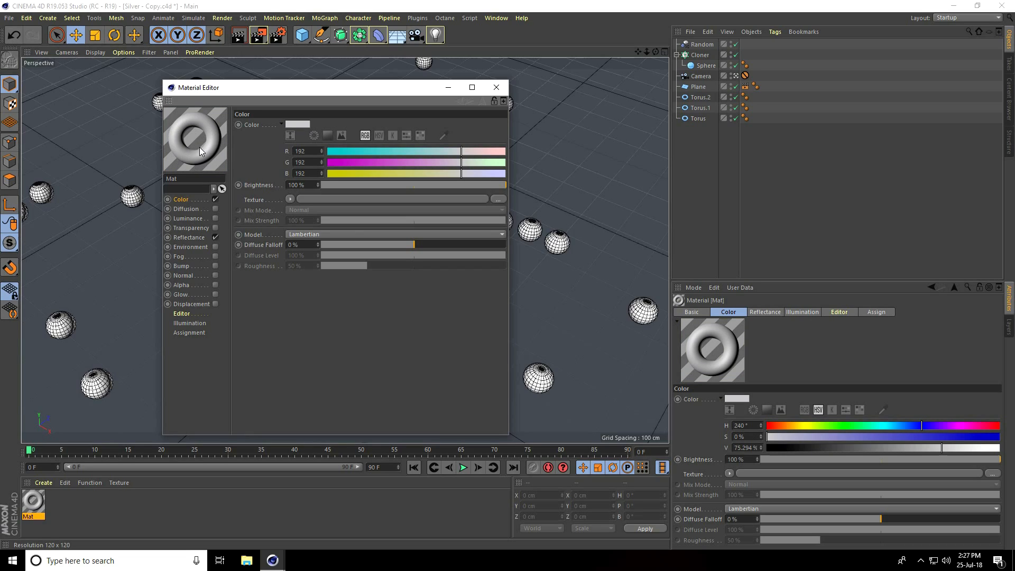
{"action": "mouse_move", "coordinate": [177, 241]}
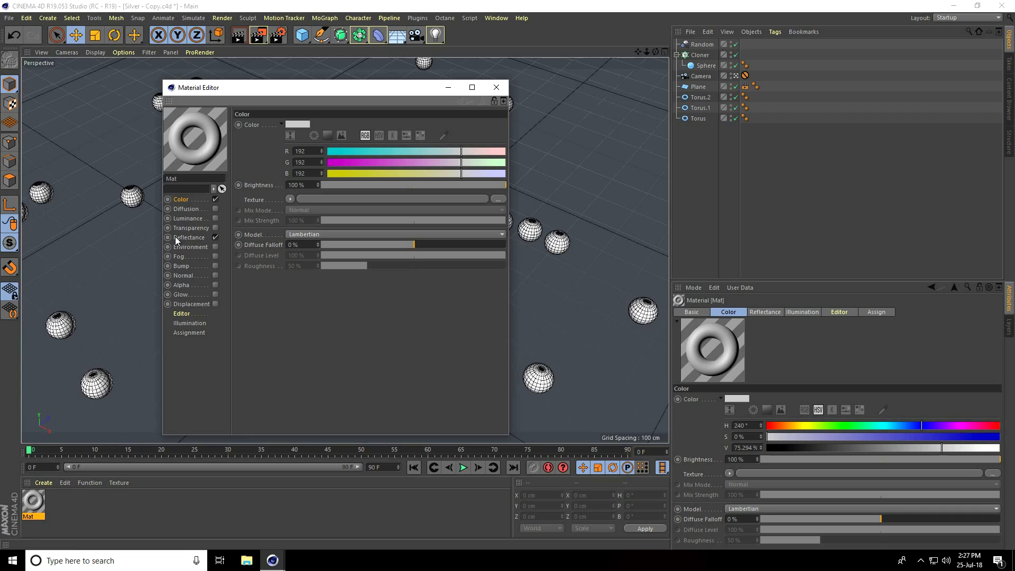
- Add a Reflection (Legacy) layer with Metal attenuation and 5% roughness in Reflectance
{"action": "left_click", "coordinate": [188, 237]}
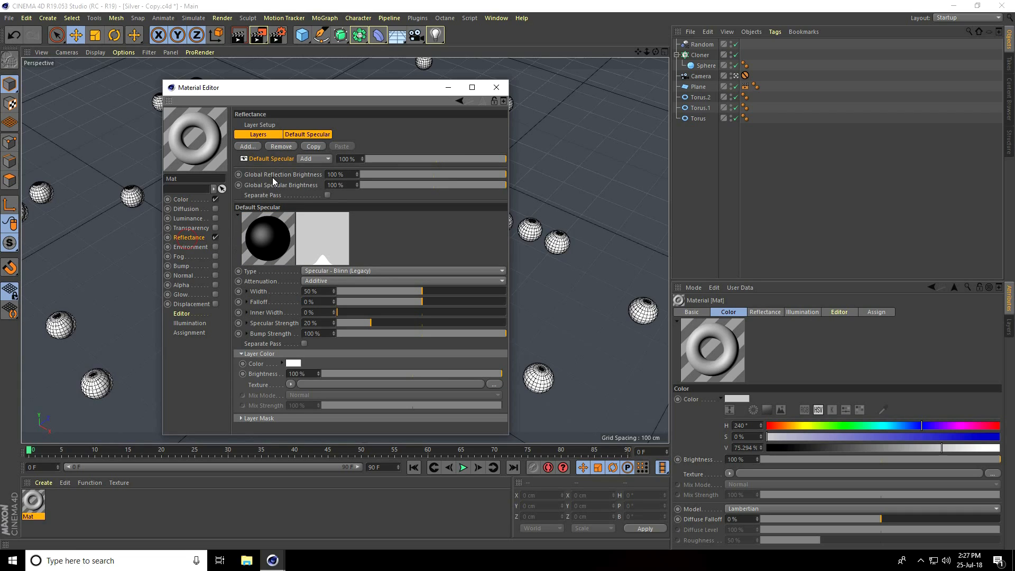
{"action": "left_click", "coordinate": [271, 159]}
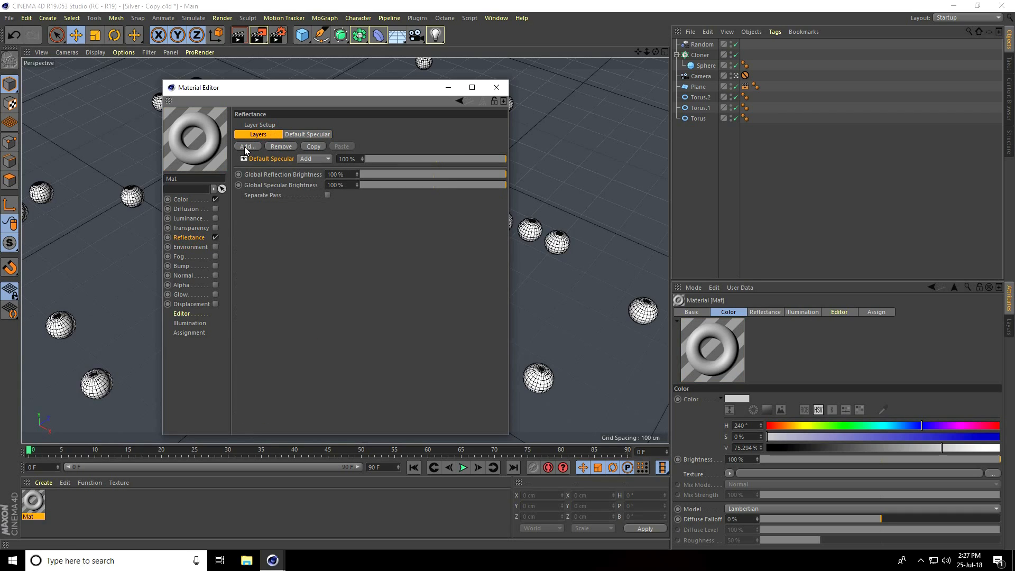
{"action": "left_click", "coordinate": [248, 146]}
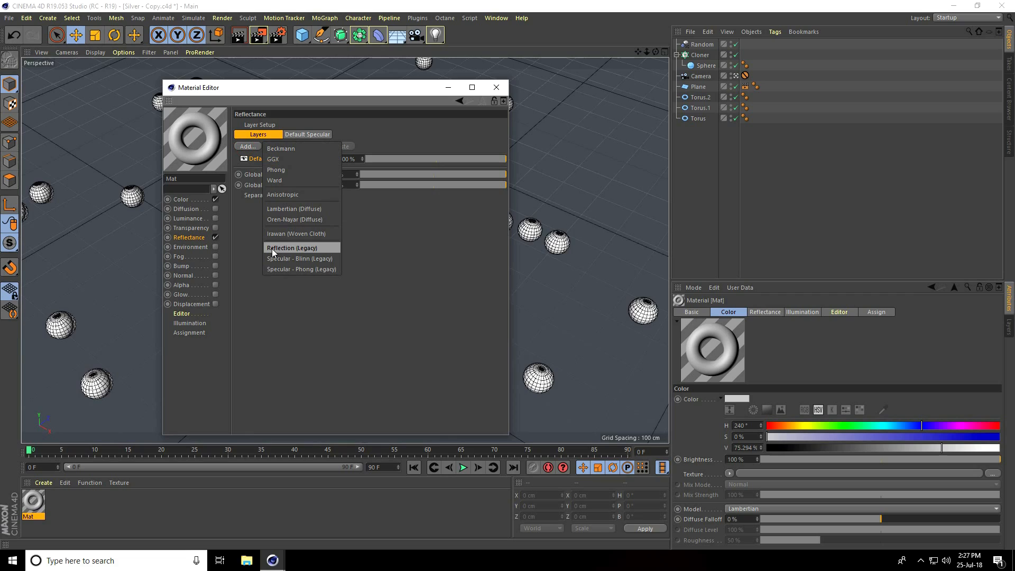
{"action": "left_click", "coordinate": [291, 248]}
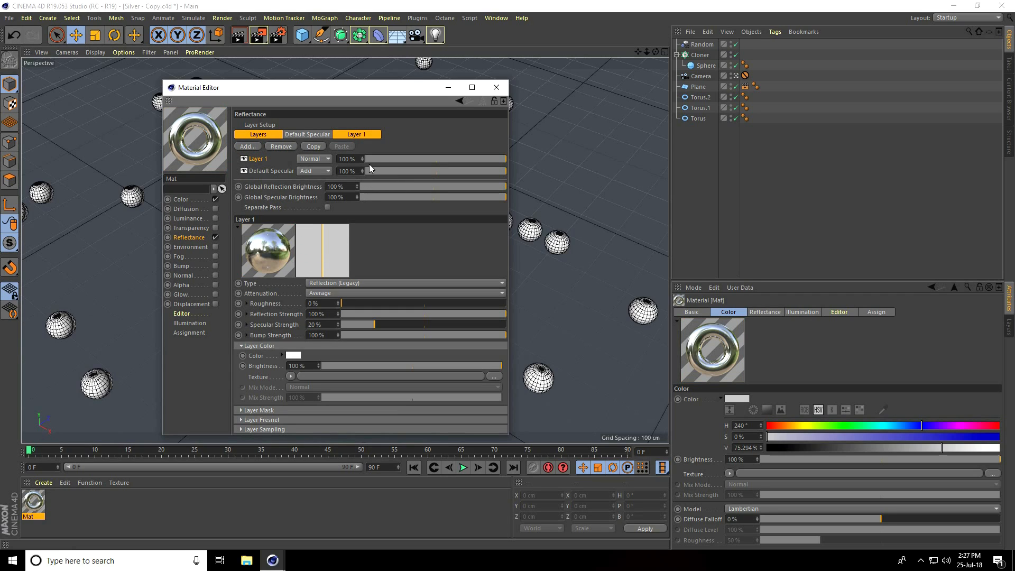
{"action": "left_click", "coordinate": [257, 134]}
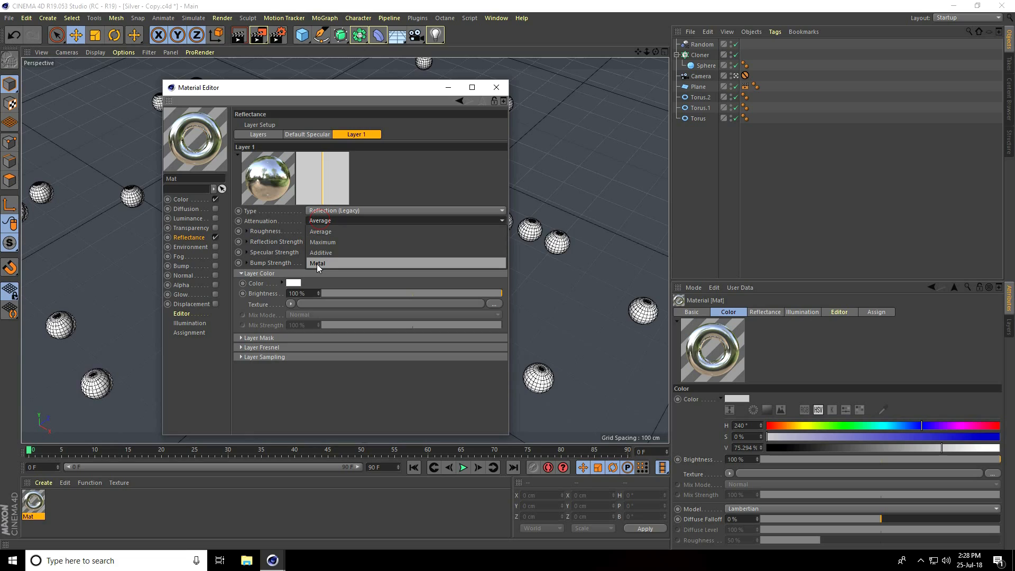
{"action": "left_click", "coordinate": [317, 263]}
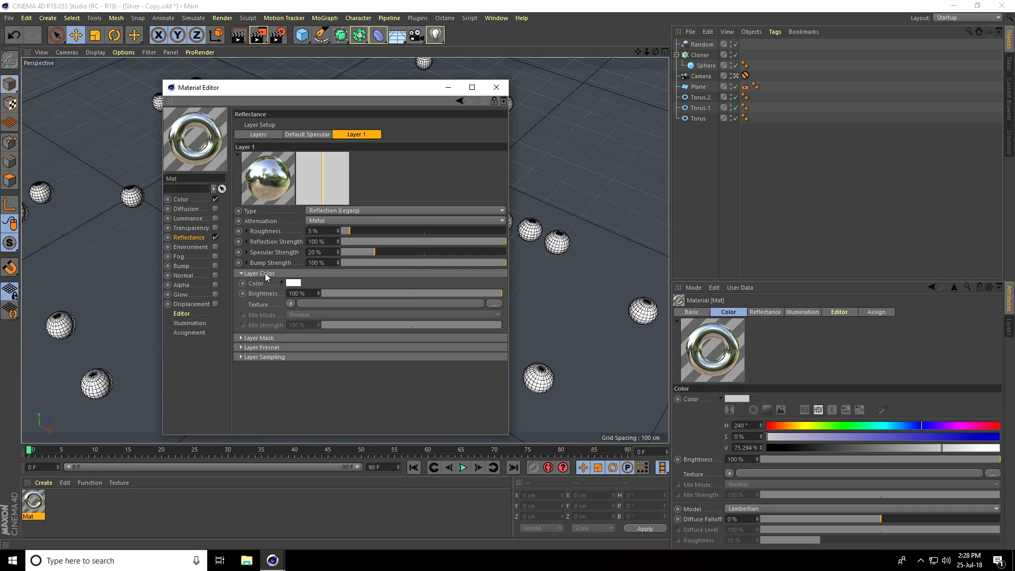
{"action": "mouse_move", "coordinate": [294, 308]}
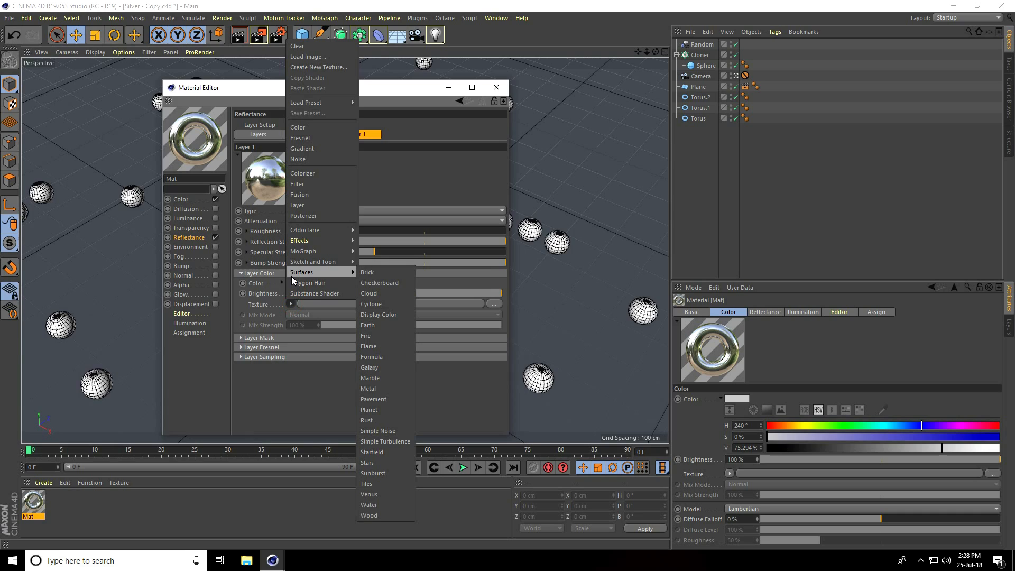
{"action": "mouse_move", "coordinate": [373, 399]}
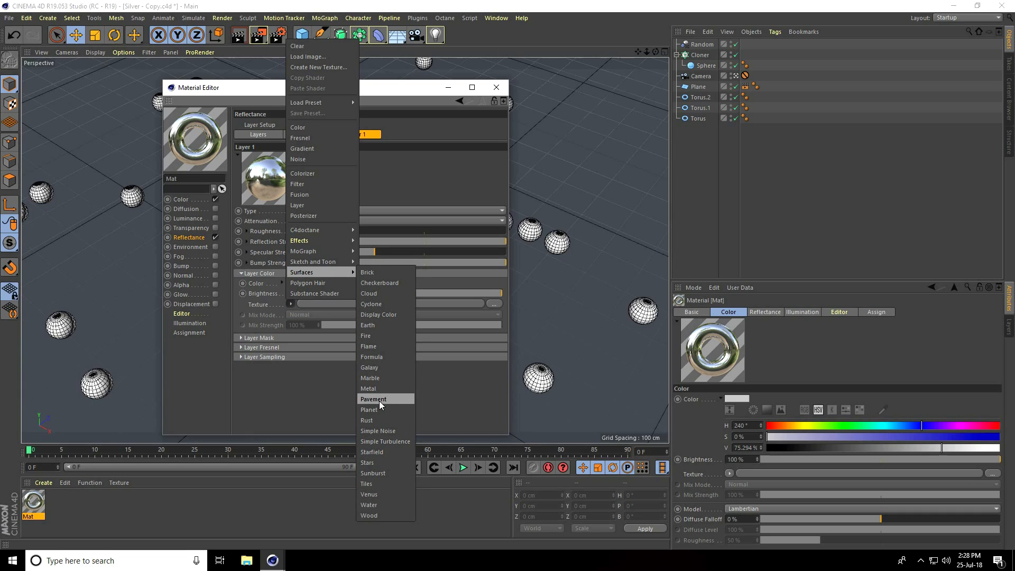
- Load Surfaces > Metal as the layer's colour texture and open the shader's gradient
{"action": "left_click", "coordinate": [368, 388]}
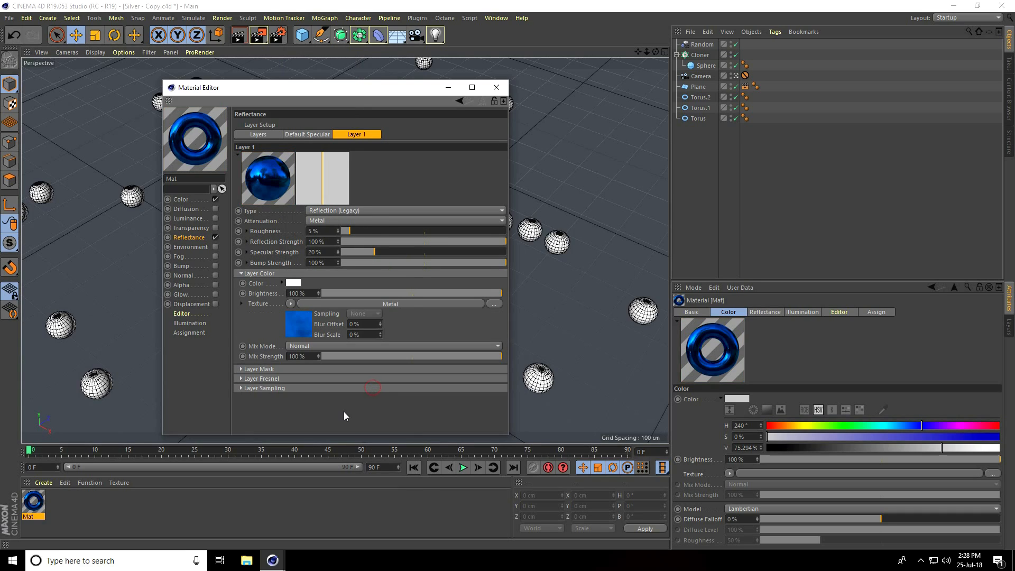
{"action": "left_click", "coordinate": [298, 324]}
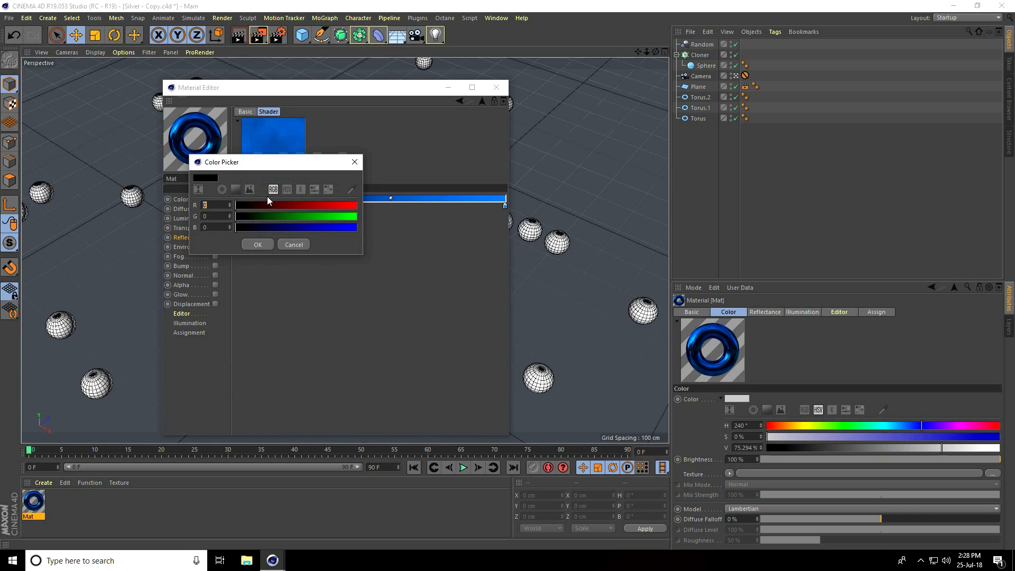
{"action": "mouse_move", "coordinate": [233, 199]}
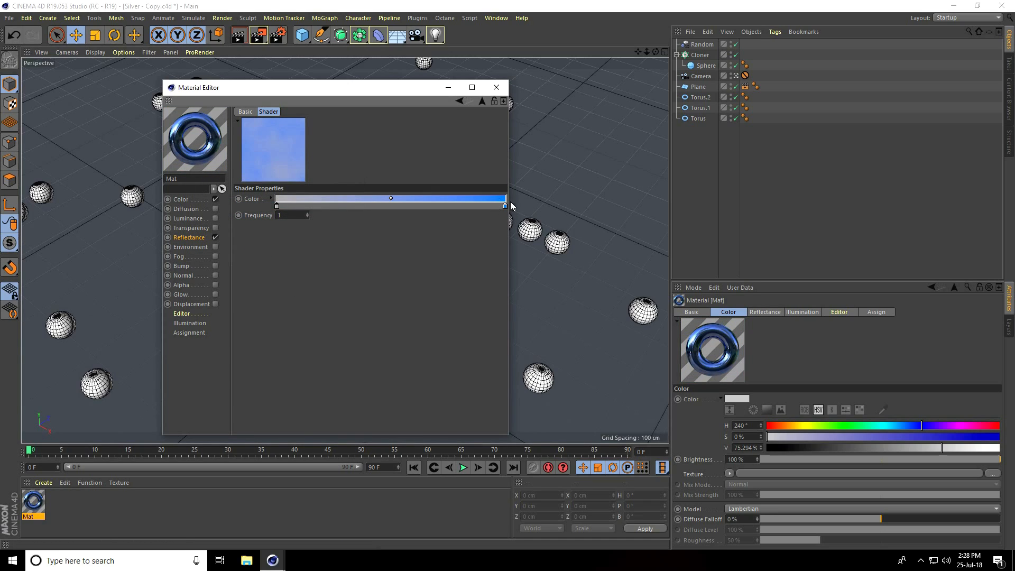
- Recolour the Metal shader's gradient knots from blue to grey and white
{"action": "left_click", "coordinate": [390, 199]}
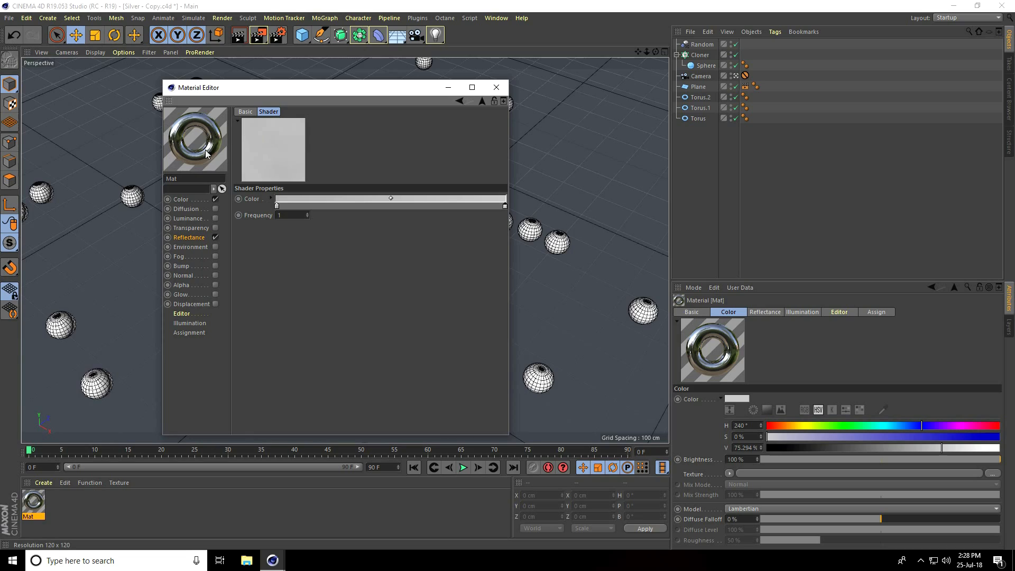
{"action": "mouse_move", "coordinate": [292, 188]}
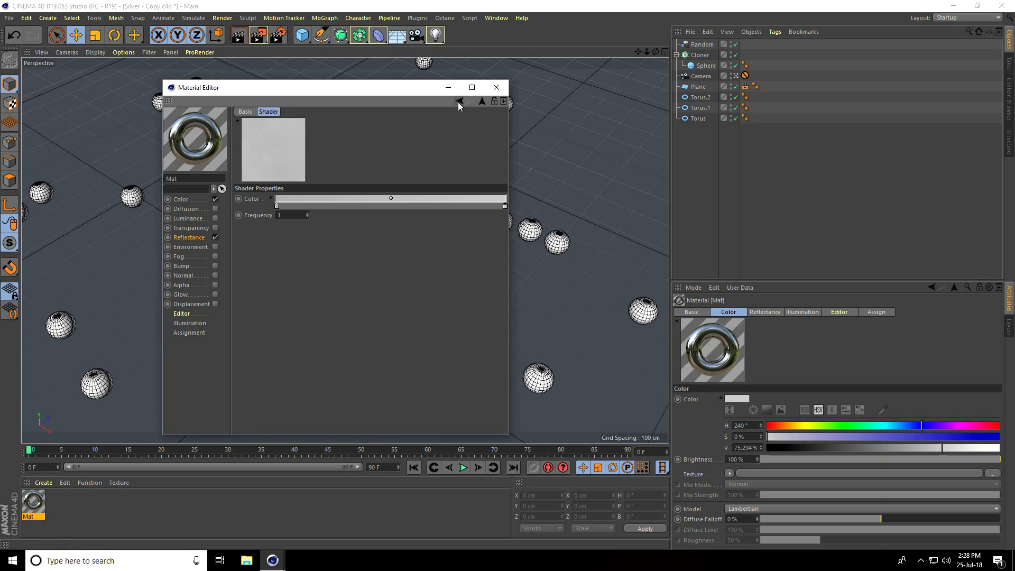
- Return to the reflection layer and open its texture menu to copy the Metal shader
{"action": "left_click", "coordinate": [189, 237]}
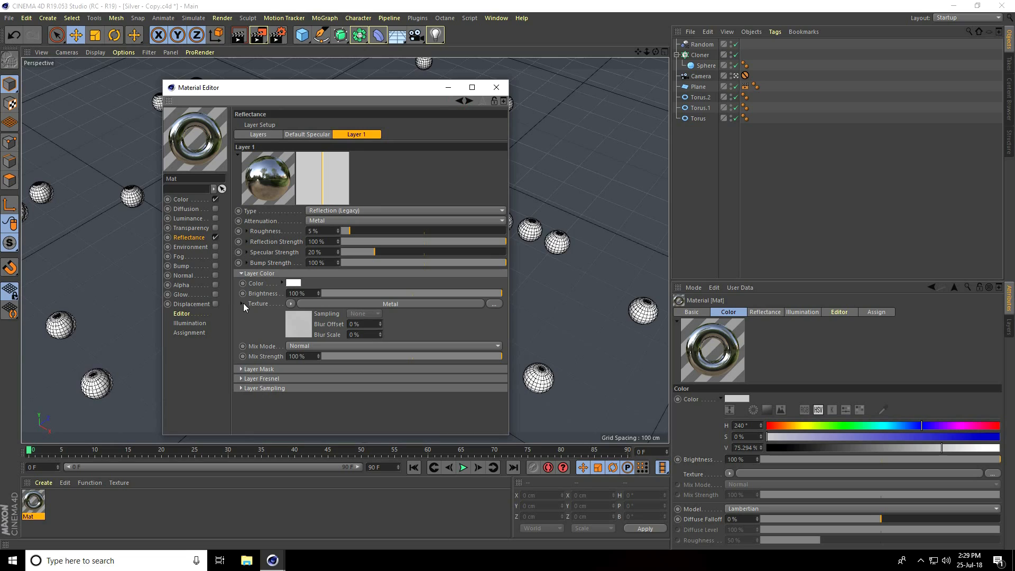
{"action": "left_click", "coordinate": [291, 303]}
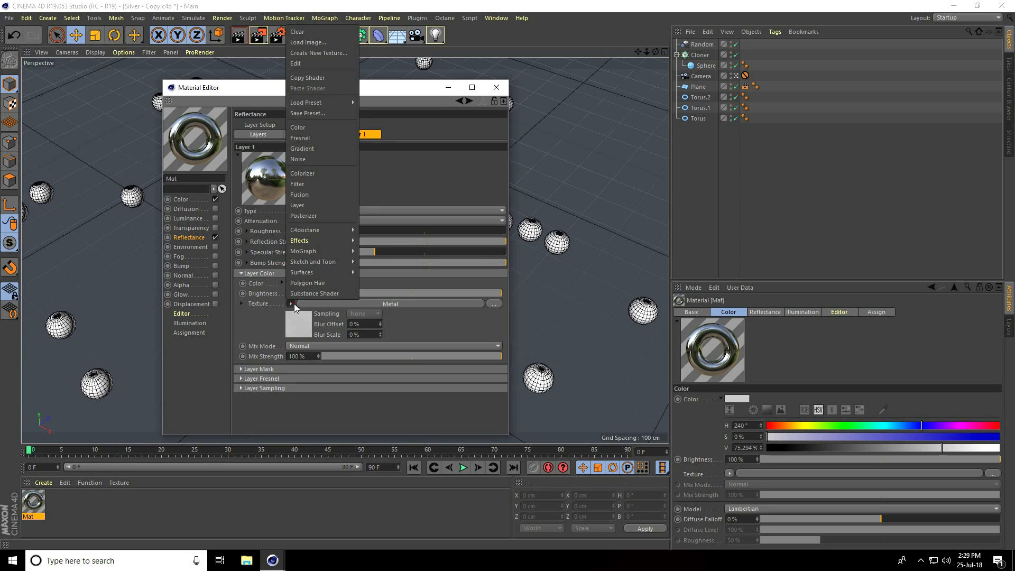
{"action": "mouse_move", "coordinate": [307, 78]}
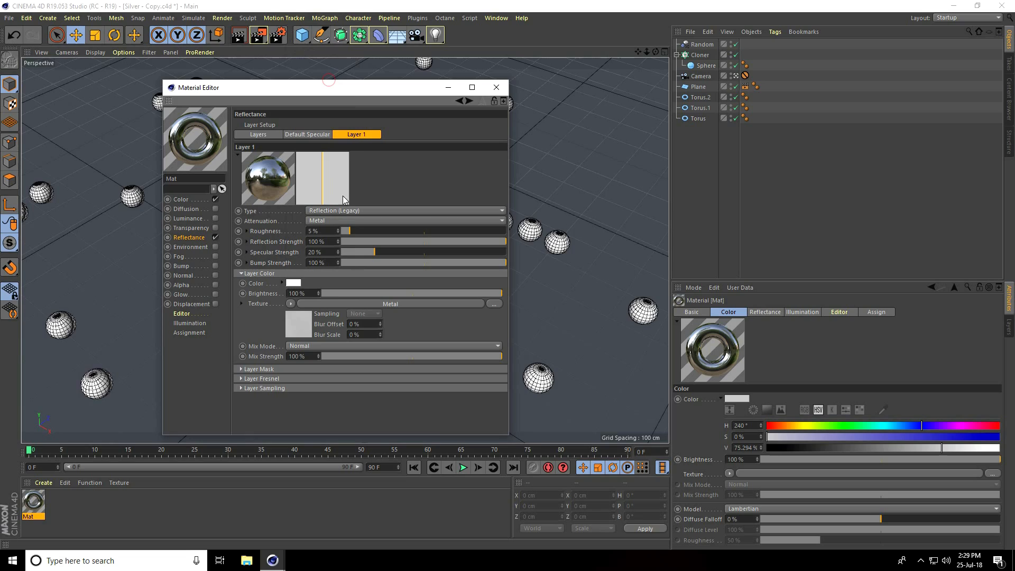
{"action": "mouse_move", "coordinate": [180, 273]}
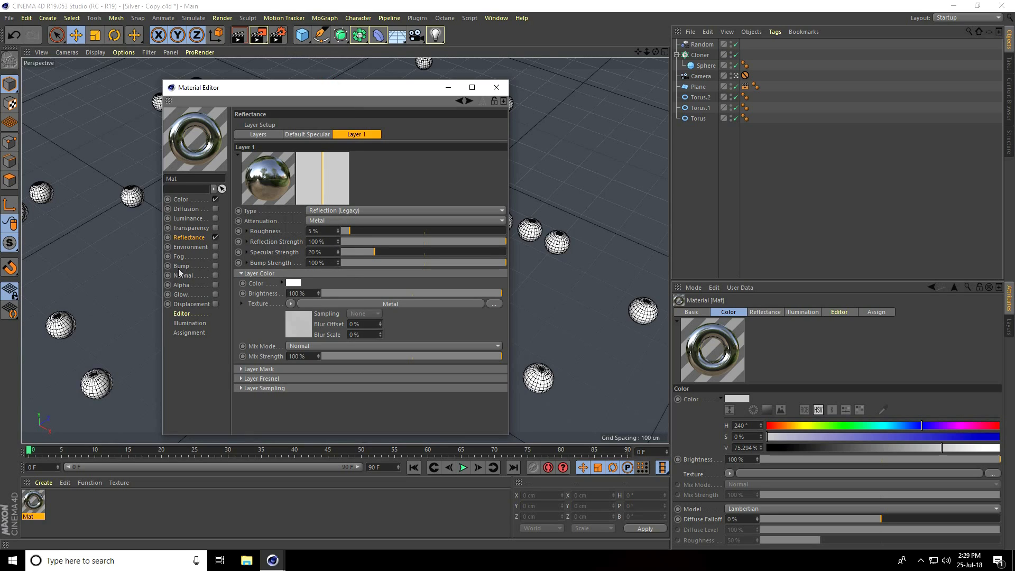
- Paste the Metal shader as a 10% bump texture and apply Mat to Torus.1 and Torus.2
{"action": "left_click", "coordinate": [182, 266]}
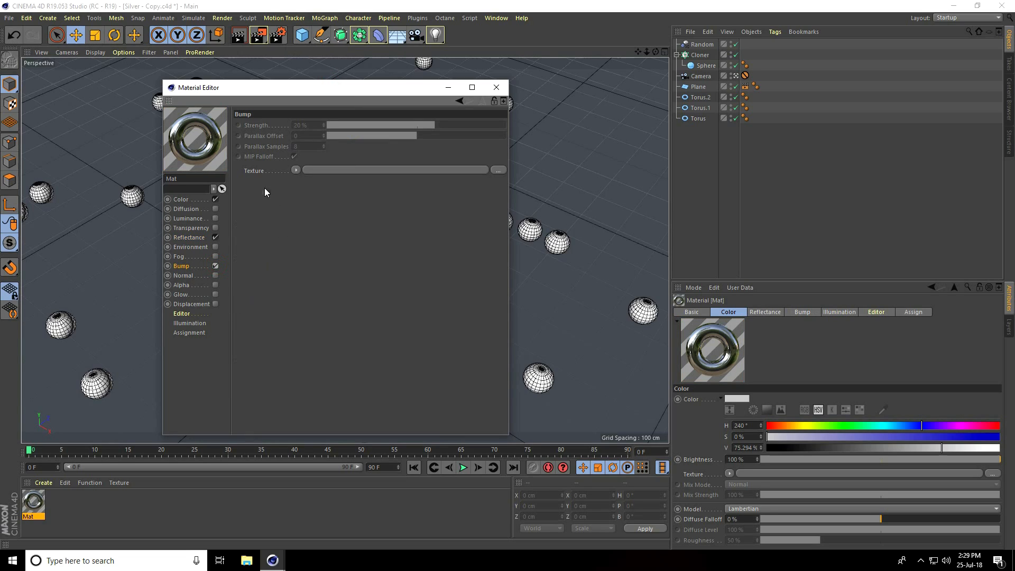
{"action": "left_click", "coordinate": [296, 171]}
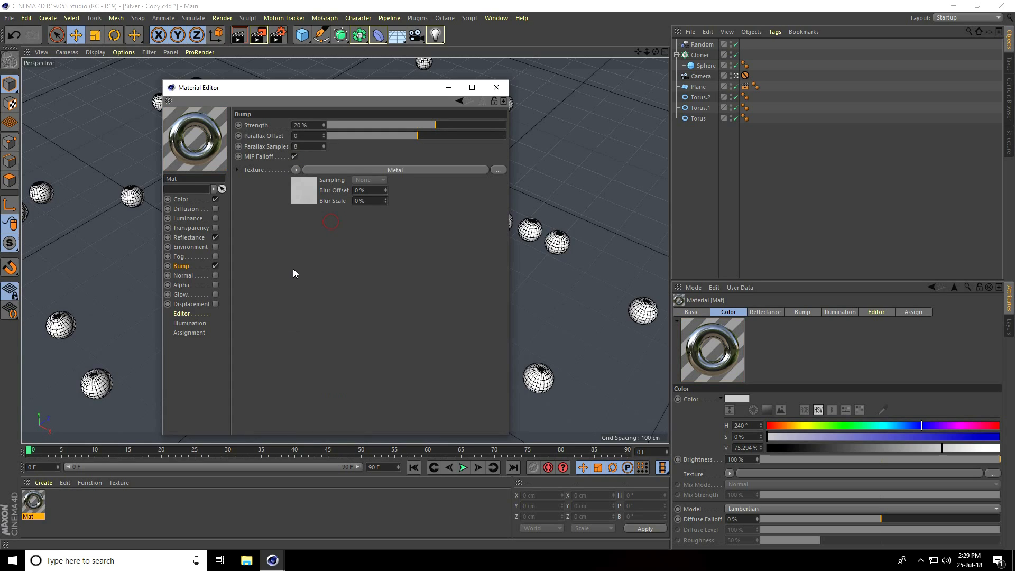
{"action": "triple_click", "coordinate": [300, 125]}
{"action": "type", "text": "10"}
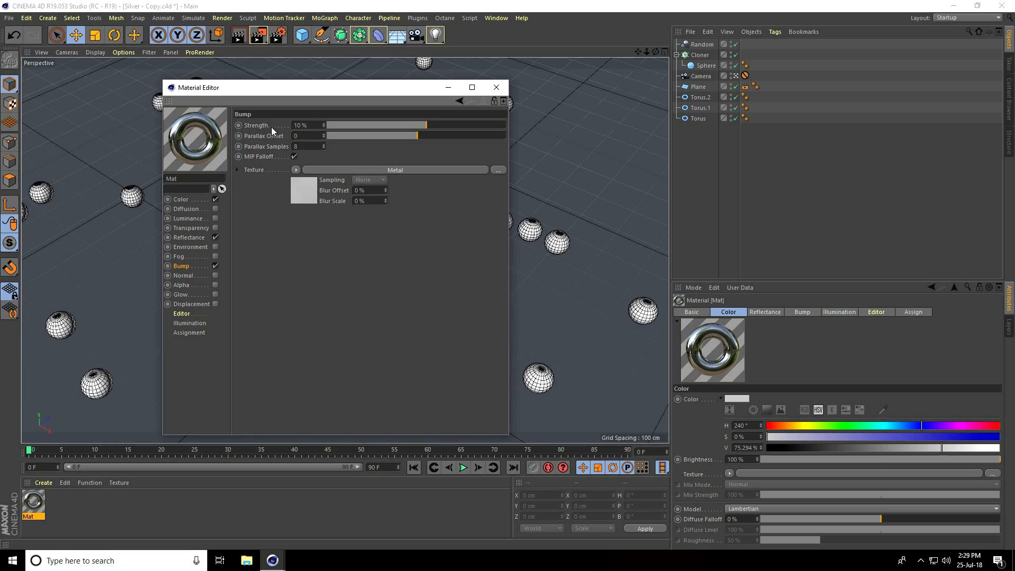
{"action": "mouse_move", "coordinate": [208, 165]}
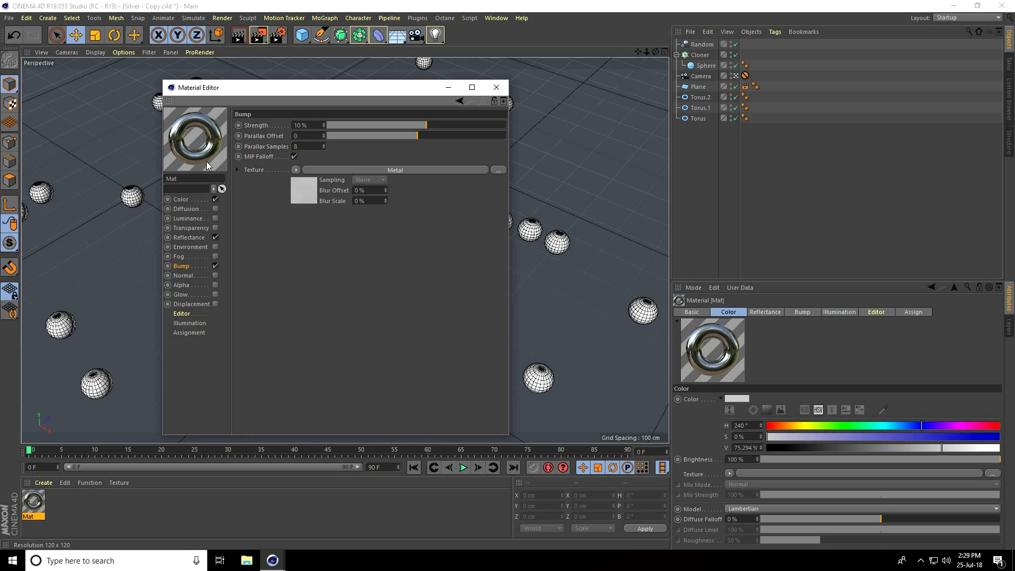
{"action": "mouse_move", "coordinate": [197, 162]}
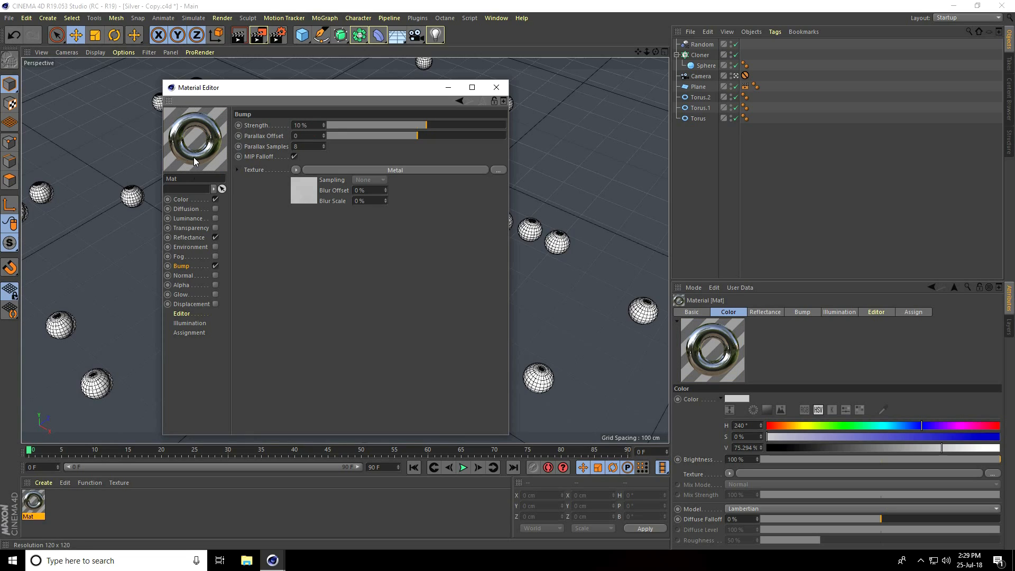
{"action": "mouse_move", "coordinate": [497, 87]}
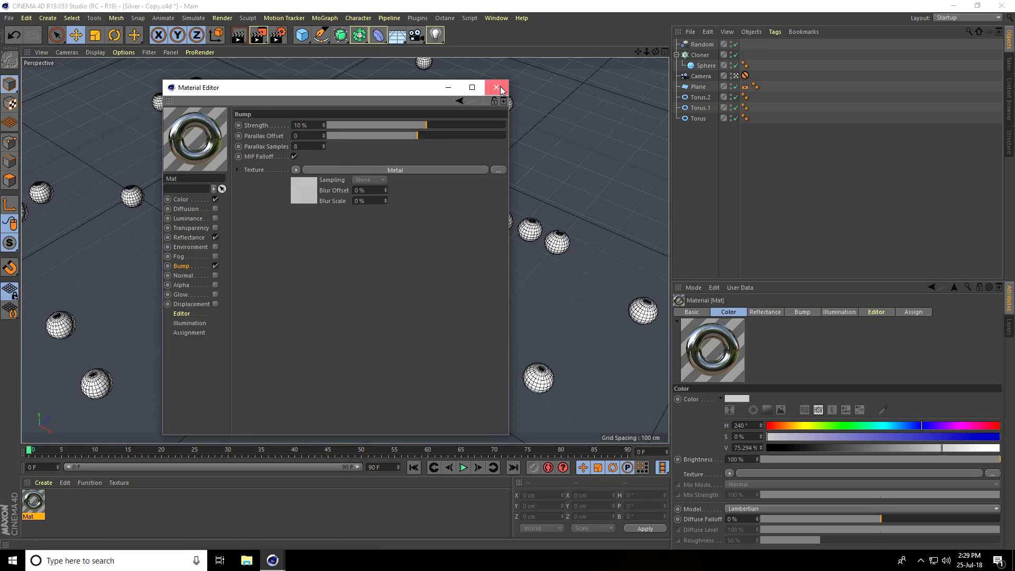
{"action": "left_click", "coordinate": [496, 88]}
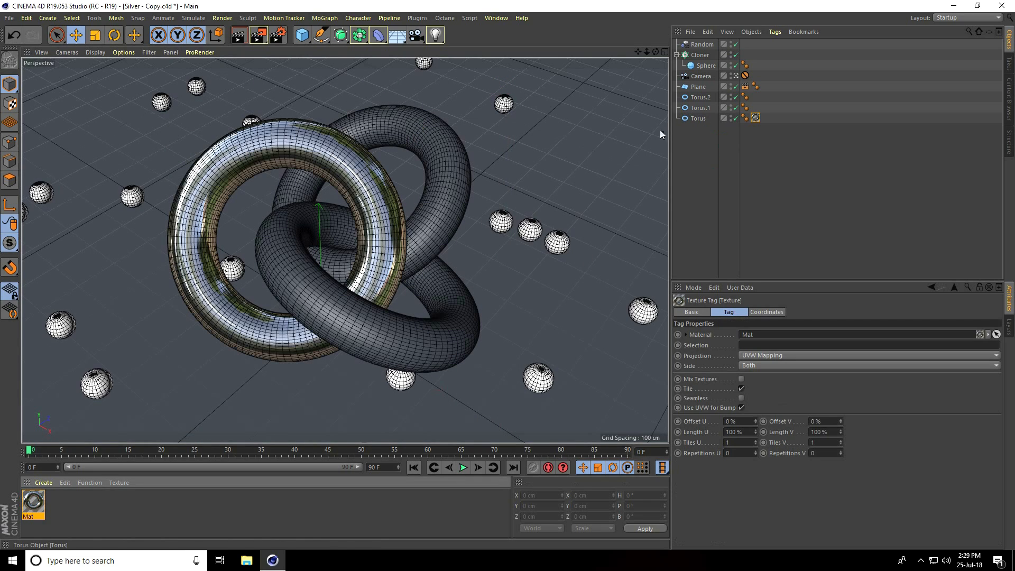
{"action": "left_click", "coordinate": [746, 118]}
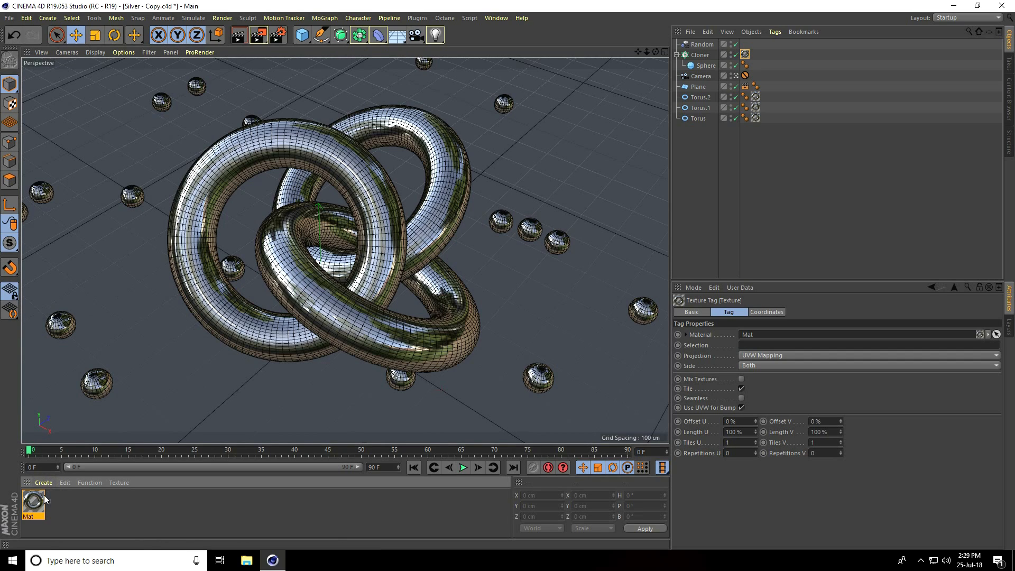
- Create Mat.1 with Color and Reflectance off, luminance from Hdri Images.hdr at 10% blur
{"action": "left_click", "coordinate": [43, 483]}
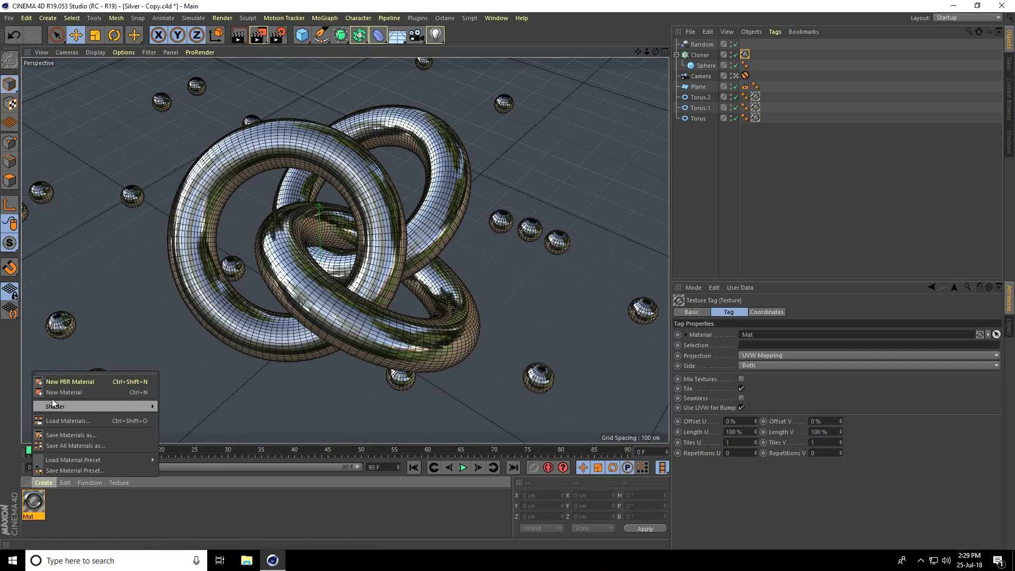
{"action": "left_click", "coordinate": [63, 392]}
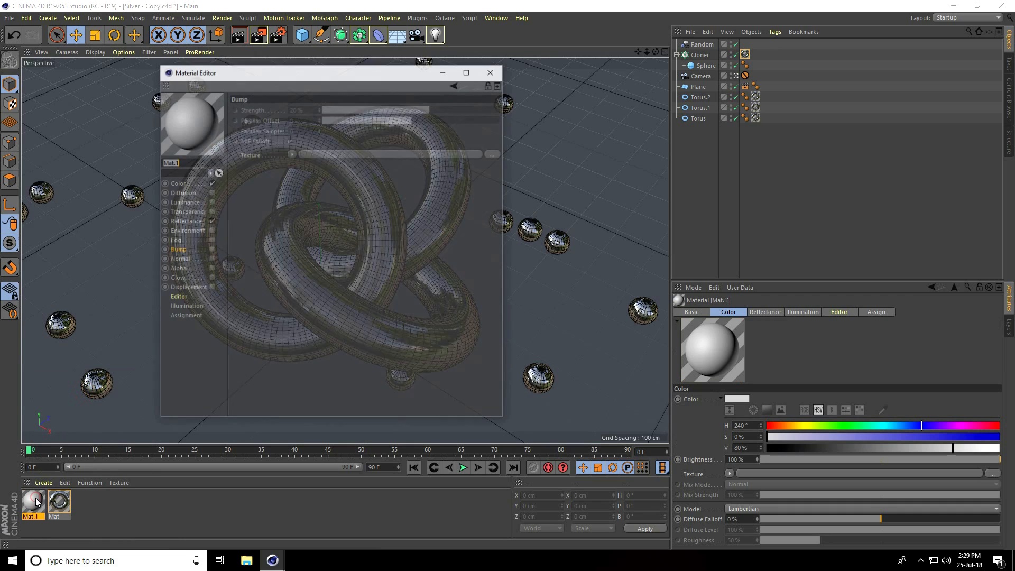
{"action": "left_click", "coordinate": [691, 311]}
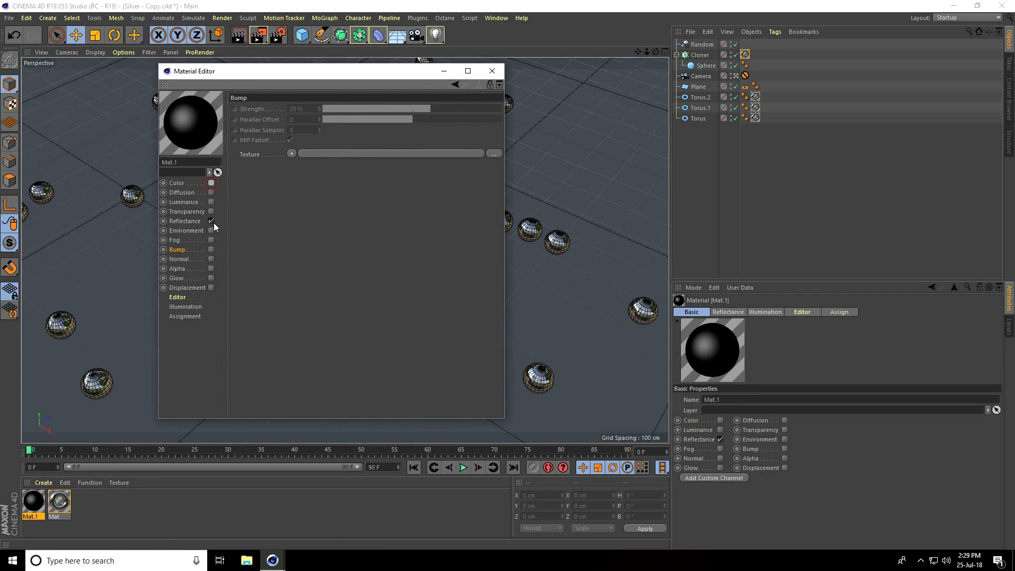
{"action": "left_click", "coordinate": [210, 202]}
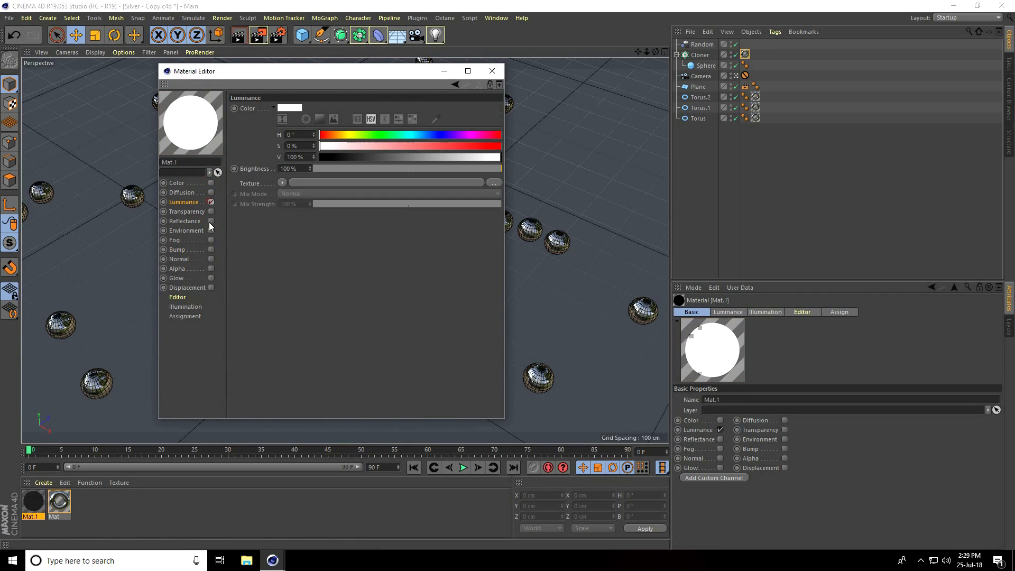
{"action": "left_click", "coordinate": [493, 182]}
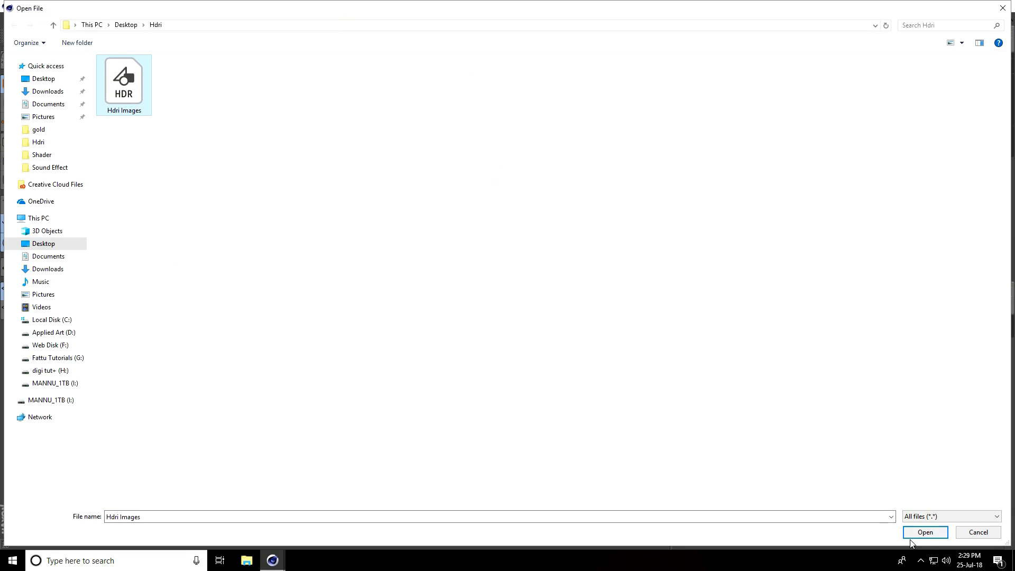
{"action": "left_click", "coordinate": [925, 531]}
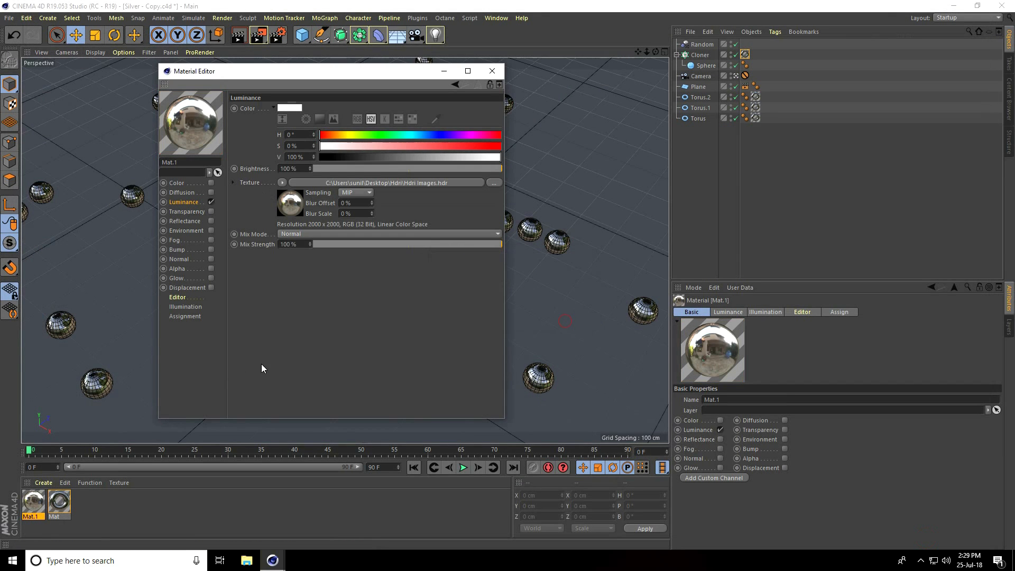
{"action": "triple_click", "coordinate": [347, 202]}
{"action": "type", "text": "10"}
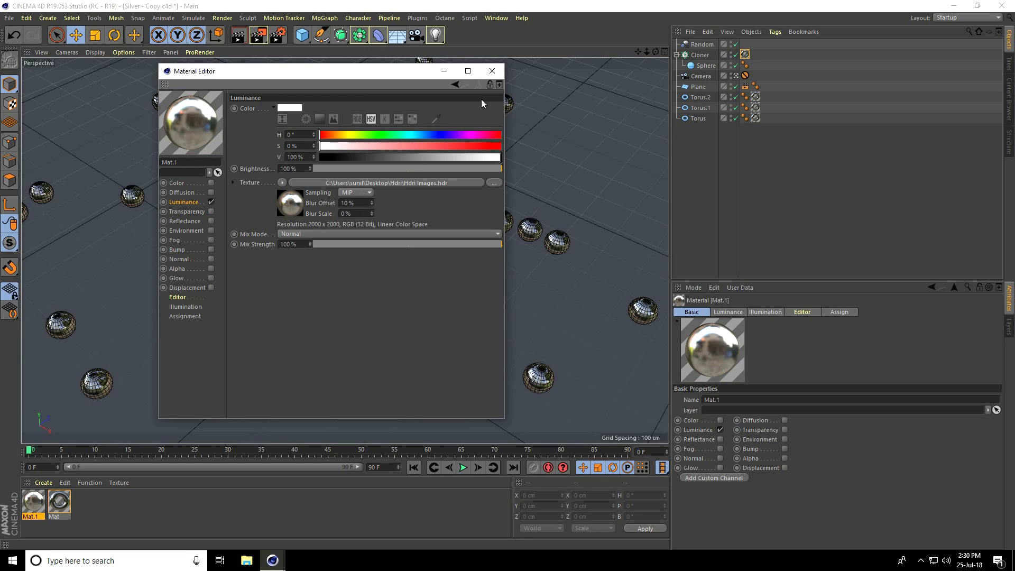
{"action": "left_click", "coordinate": [491, 70]}
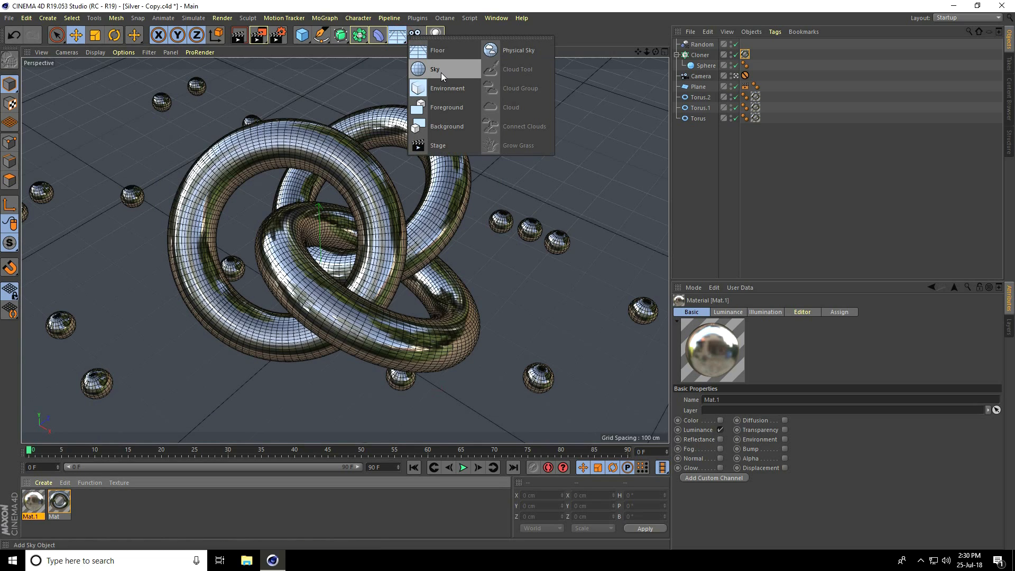
- Add a Sky object and assign the Mat.1 HDRI material to it
{"action": "left_click", "coordinate": [435, 69]}
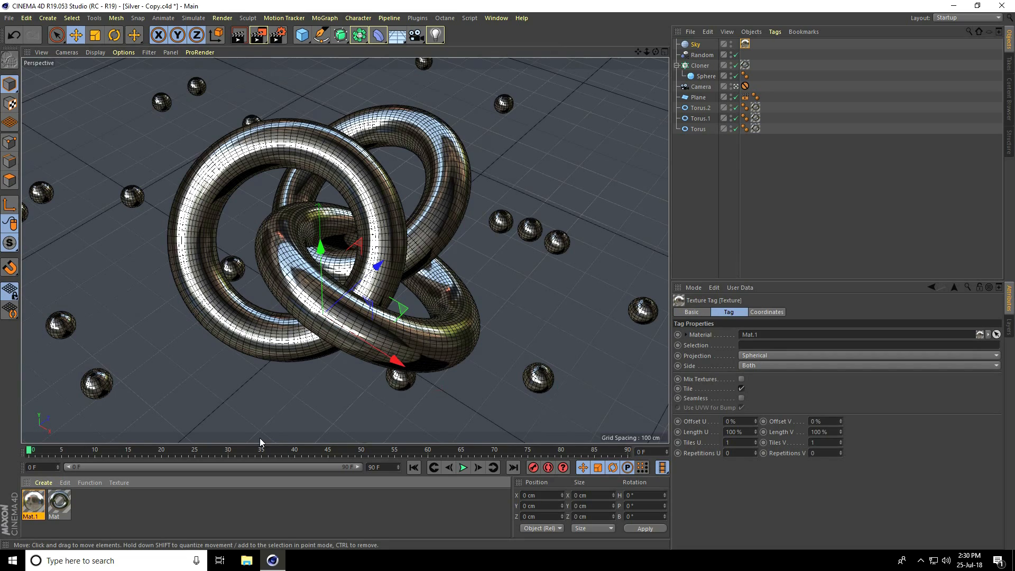
{"action": "mouse_move", "coordinate": [159, 374]}
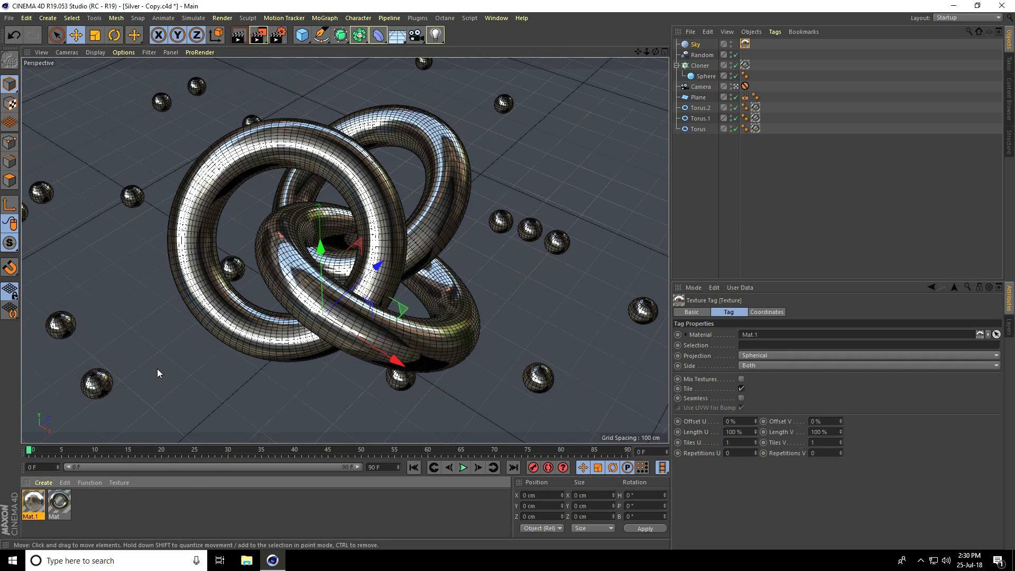
{"action": "mouse_move", "coordinate": [142, 359]}
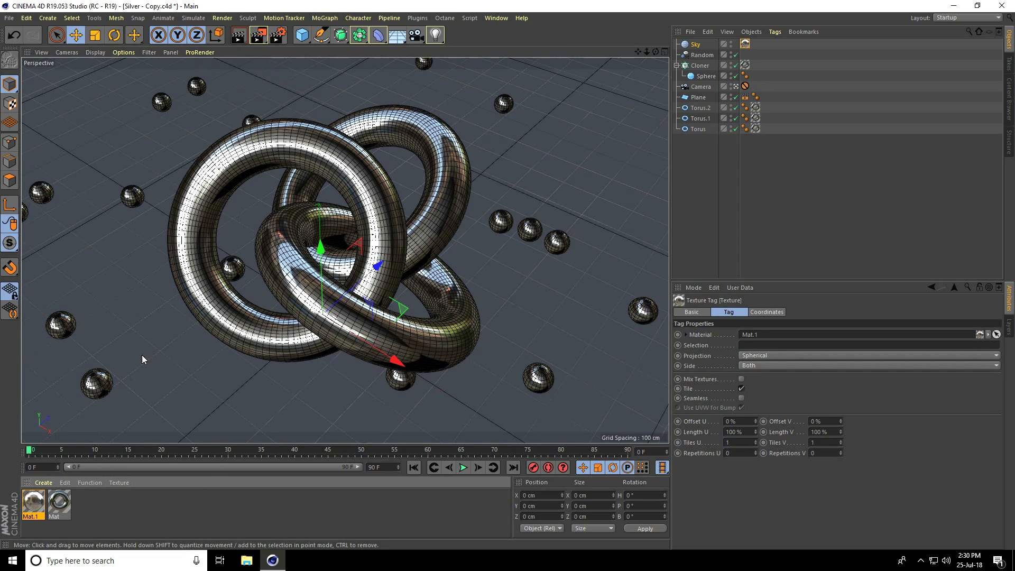
- Create black Mat.2 with a 10% roughness legacy reflection layer and apply it to the Plane
{"action": "left_click", "coordinate": [43, 483]}
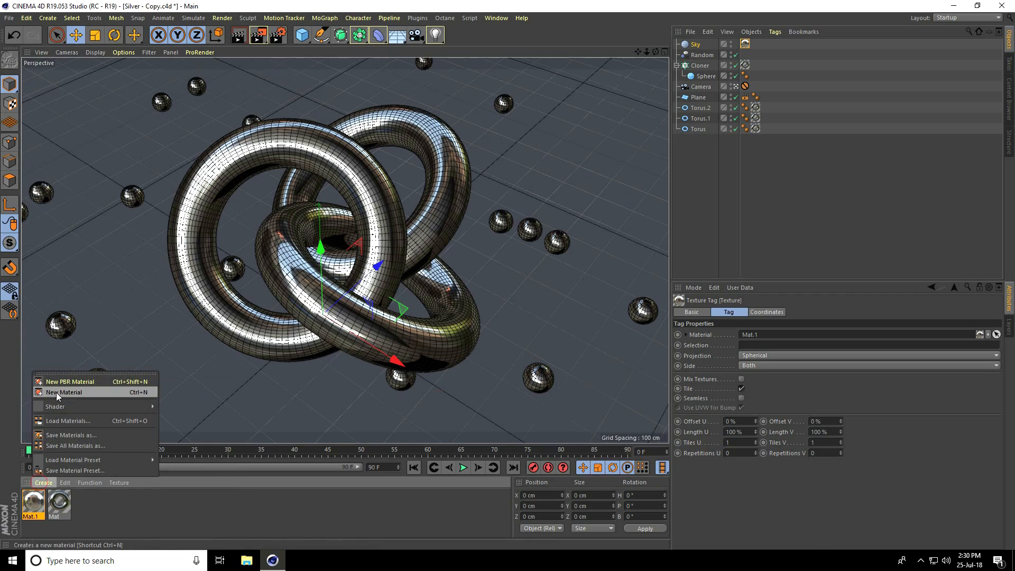
{"action": "left_click", "coordinate": [64, 392]}
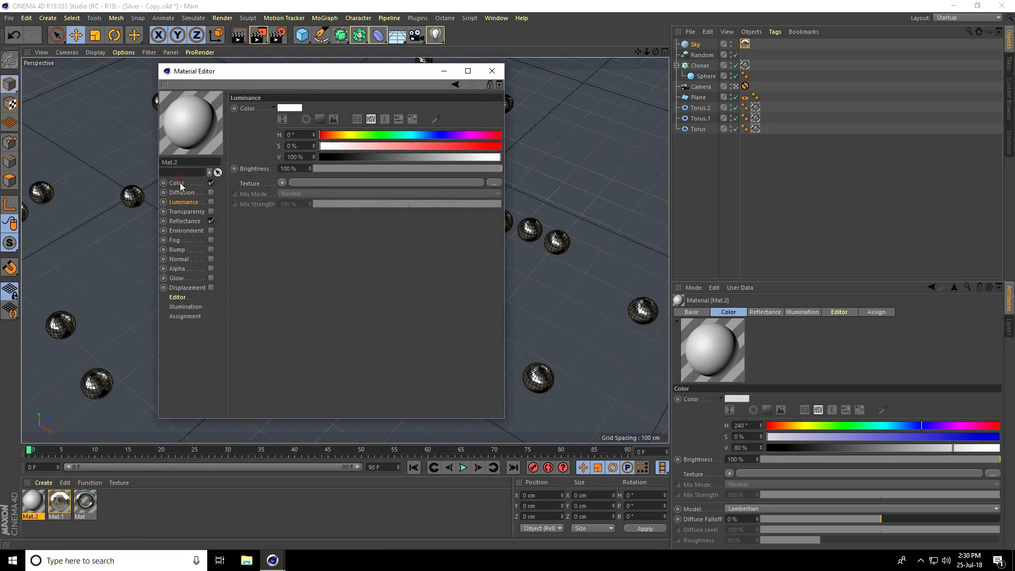
{"action": "left_click", "coordinate": [176, 182]}
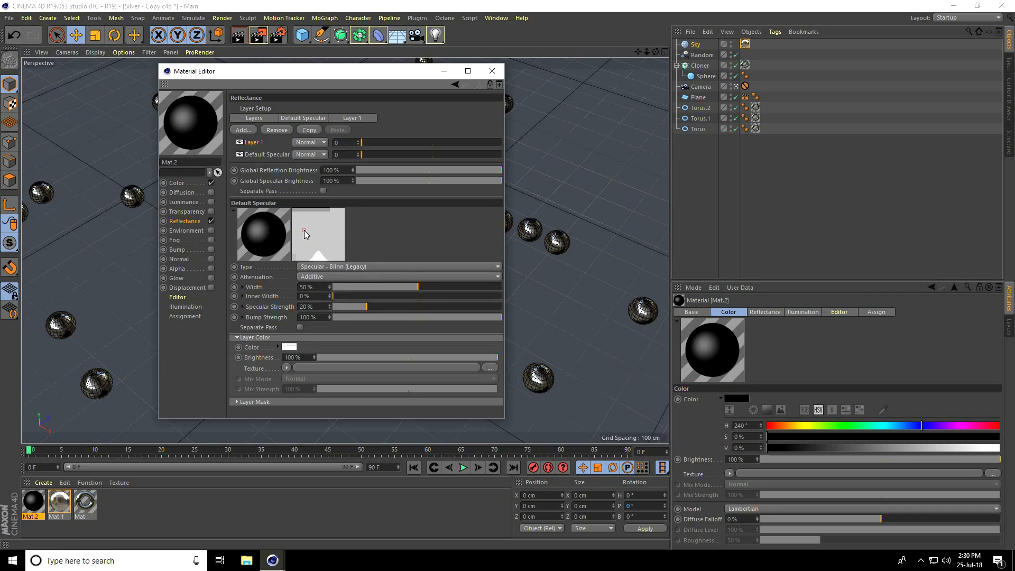
{"action": "left_click", "coordinate": [352, 118]}
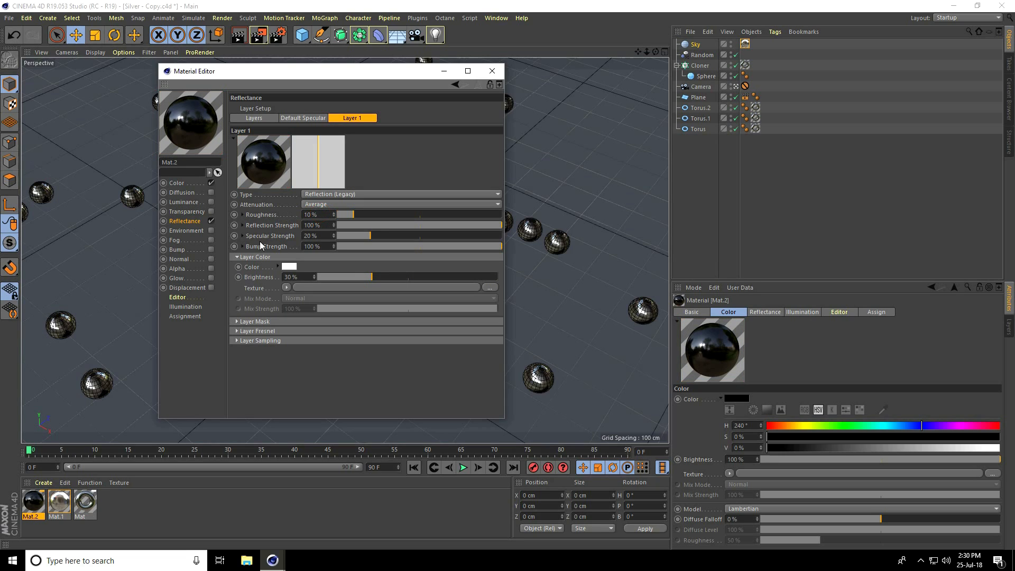
{"action": "left_click", "coordinate": [491, 70]}
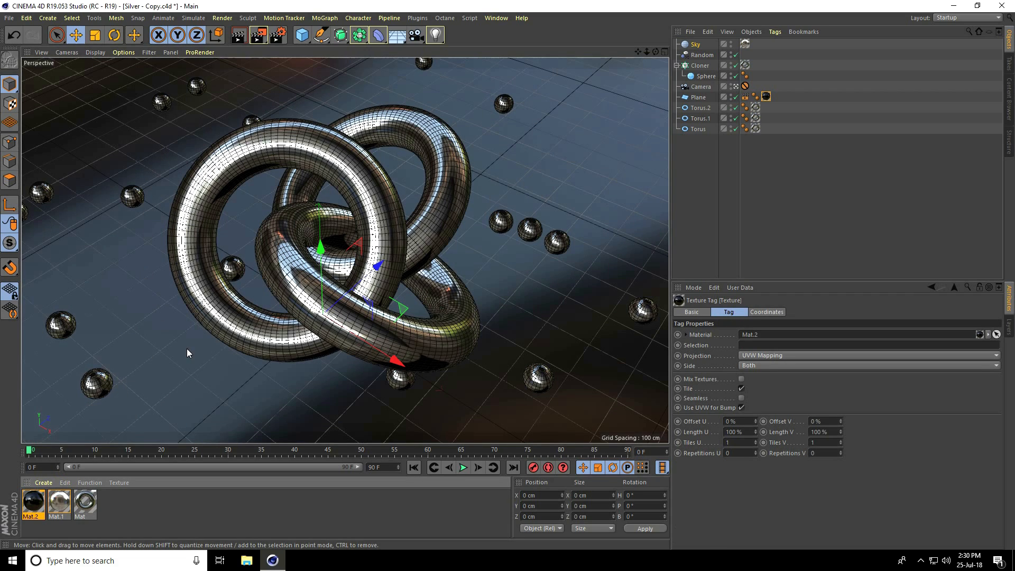
{"action": "mouse_move", "coordinate": [277, 35]}
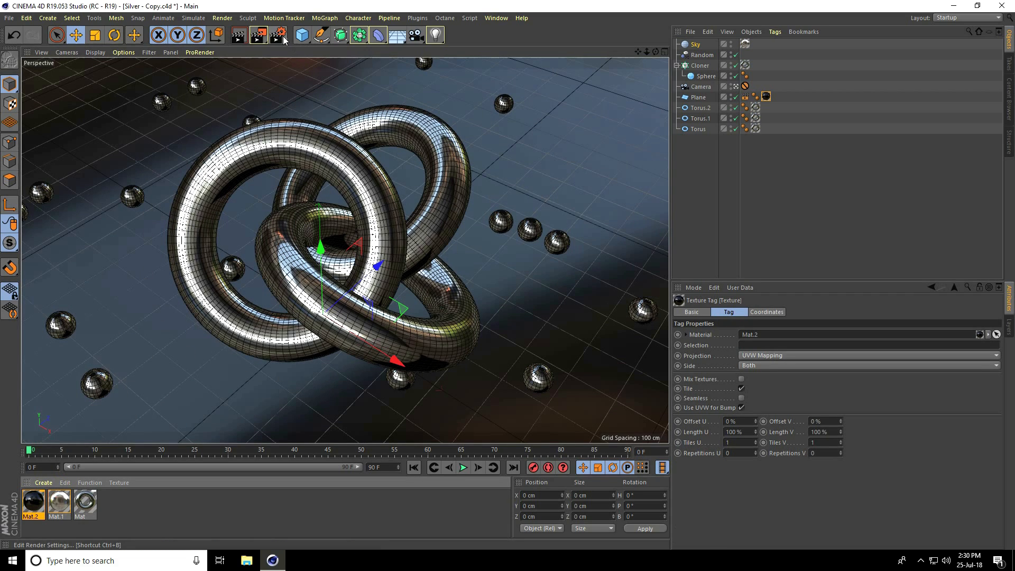
- In Render Settings, keep global illumination samples at High
{"action": "left_click", "coordinate": [277, 35]}
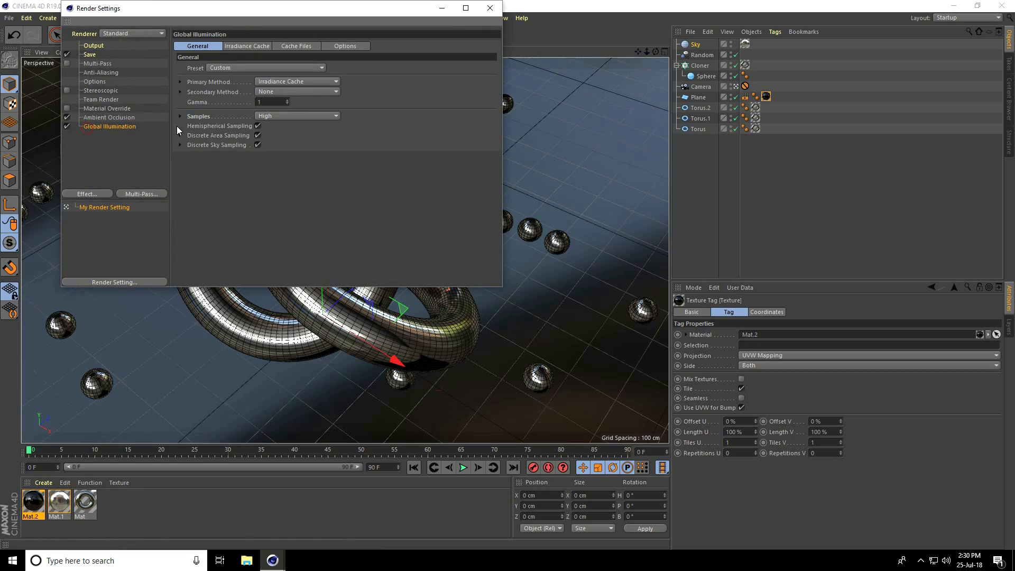
{"action": "left_click", "coordinate": [296, 115]}
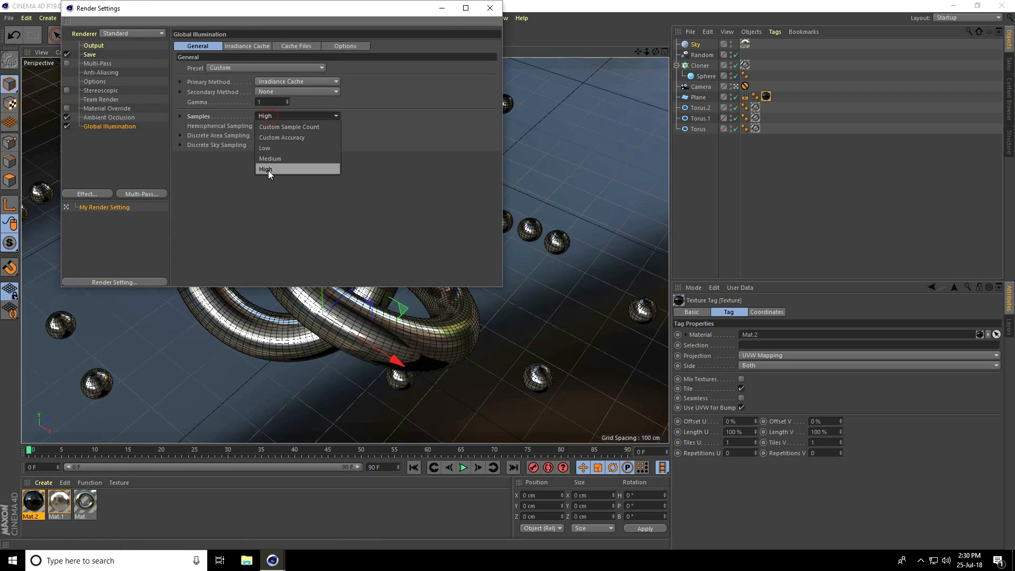
{"action": "left_click", "coordinate": [109, 118]}
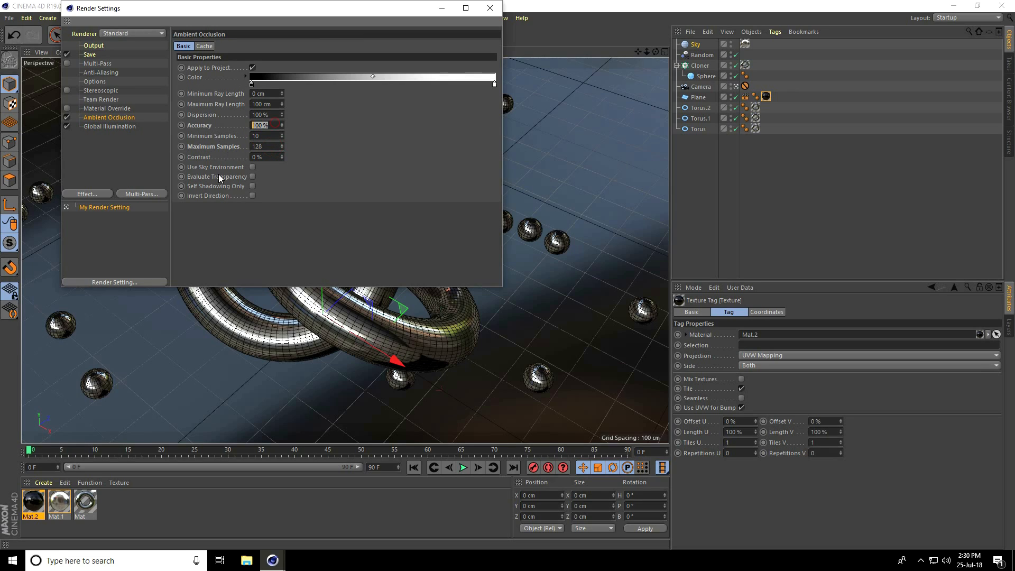
- Set anti-aliasing to Best with a 2x2 minimum level, then render to Picture Viewer
{"action": "left_click", "coordinate": [101, 72]}
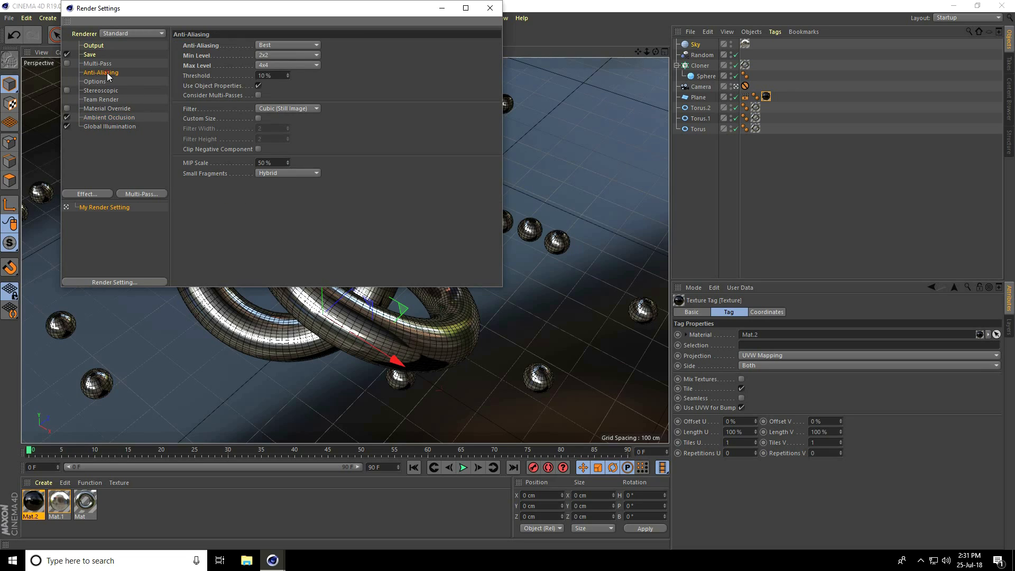
{"action": "left_click", "coordinate": [287, 45]}
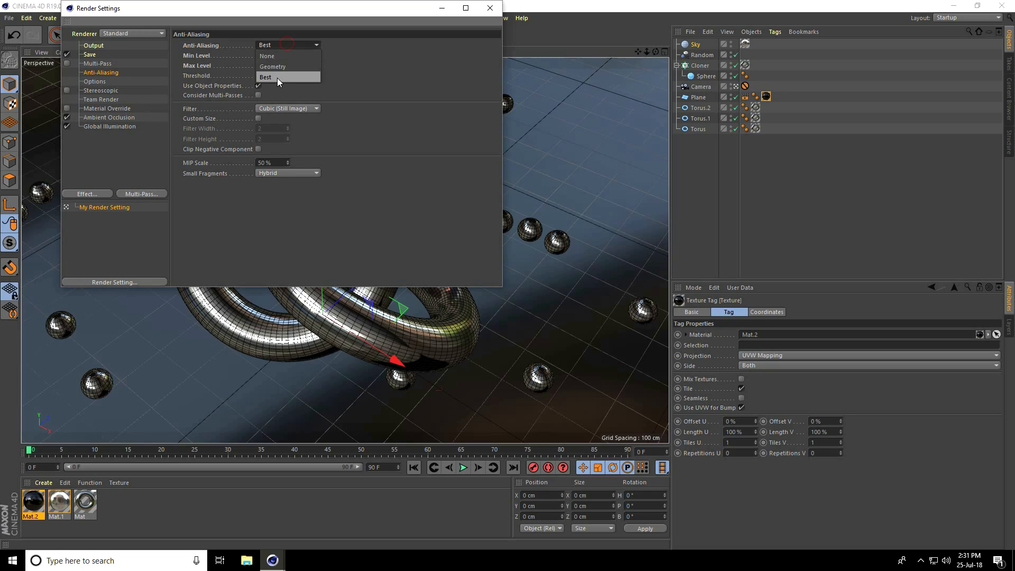
{"action": "left_click", "coordinate": [288, 55]}
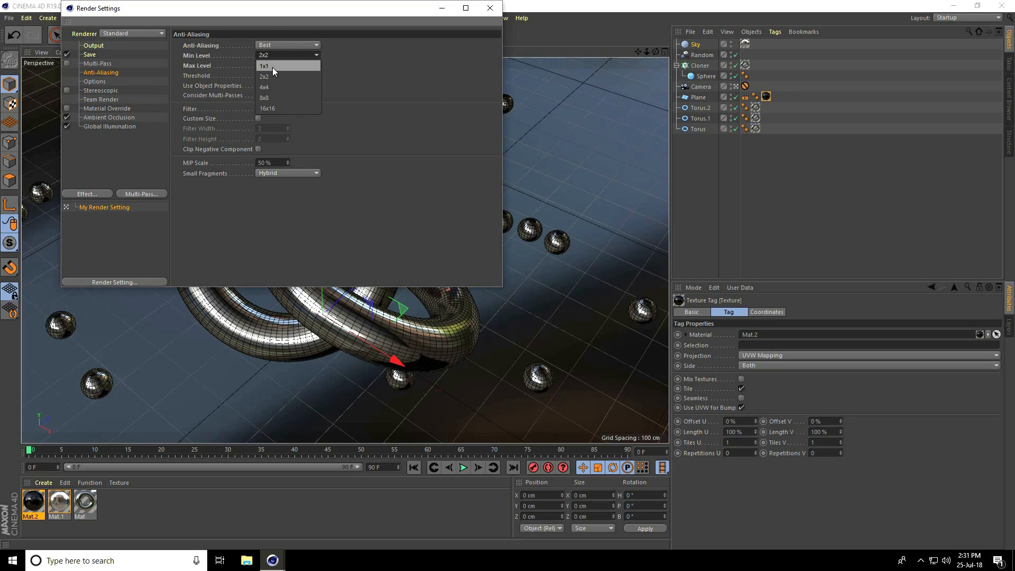
{"action": "mouse_move", "coordinate": [272, 77]}
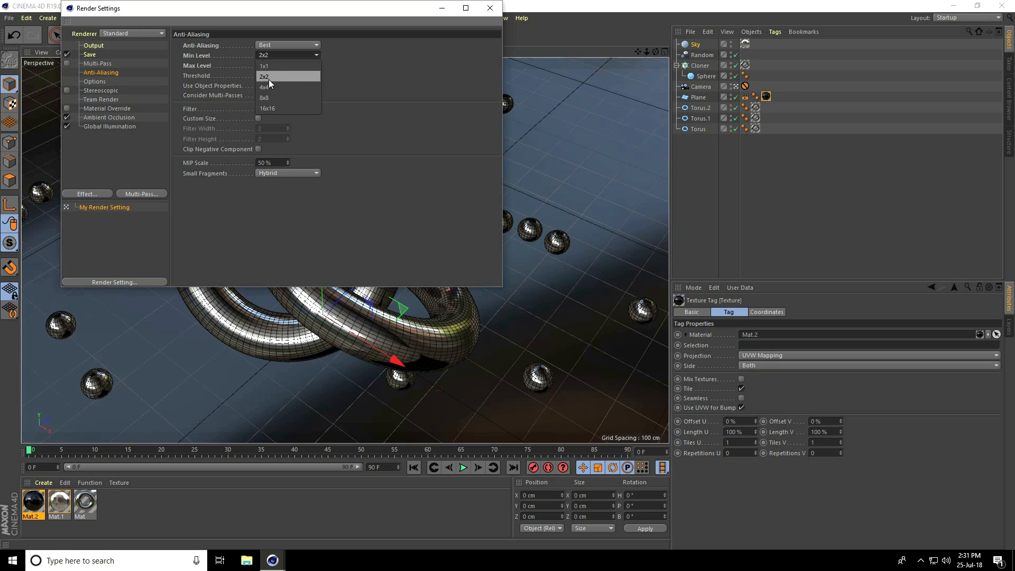
{"action": "left_click", "coordinate": [265, 86]}
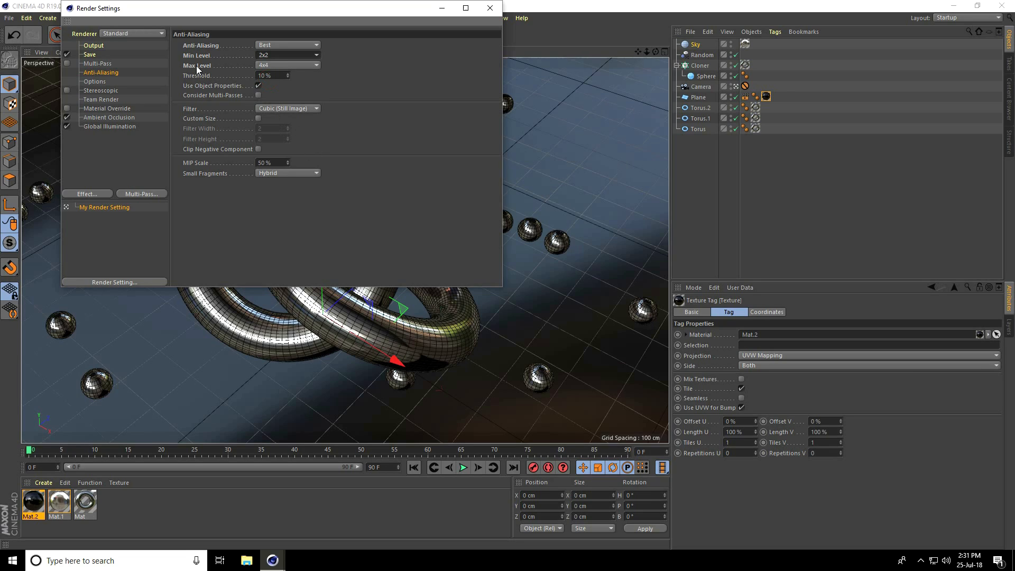
{"action": "mouse_move", "coordinate": [197, 147]}
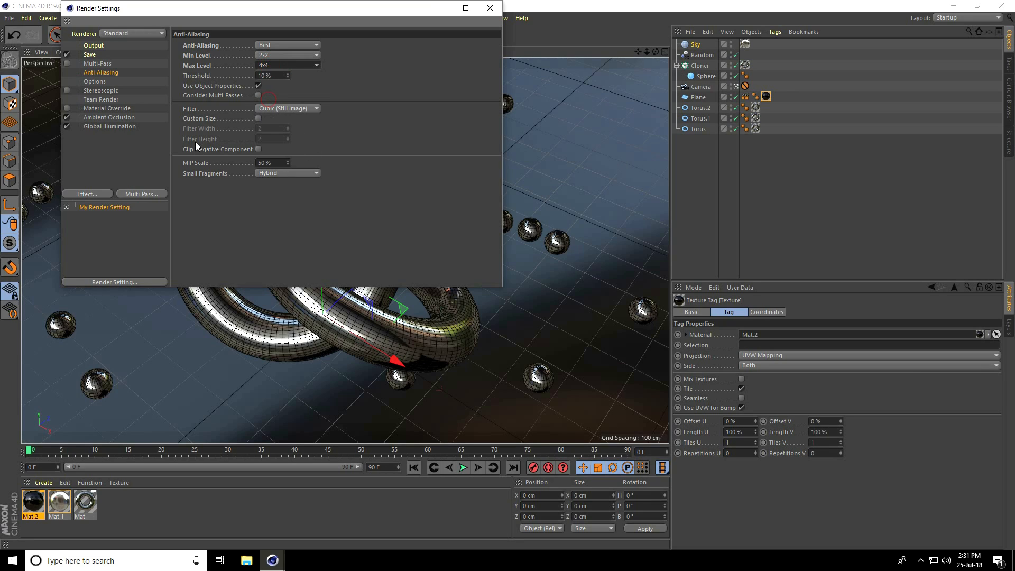
{"action": "left_click", "coordinate": [490, 8]}
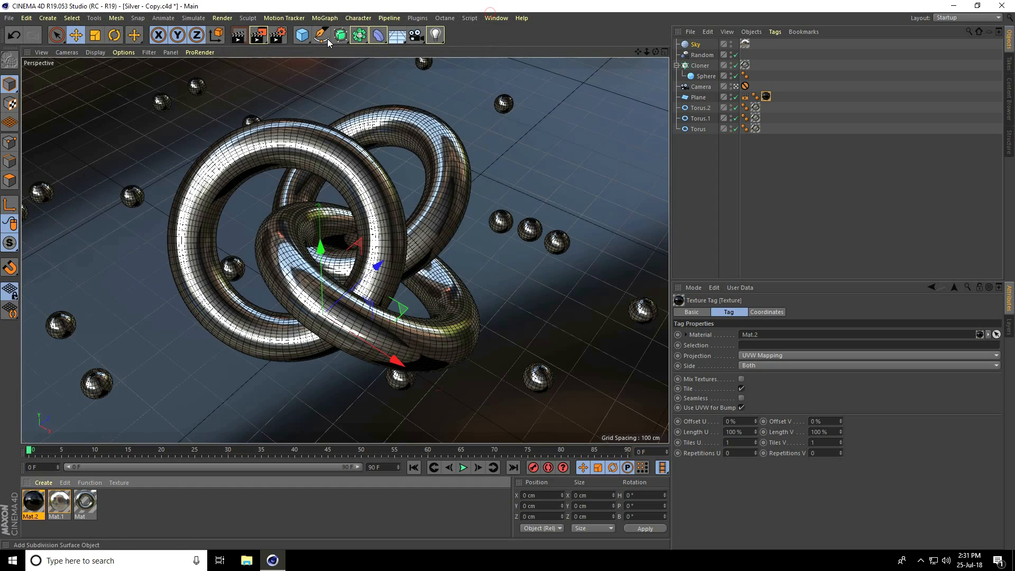
{"action": "left_click", "coordinate": [257, 35]}
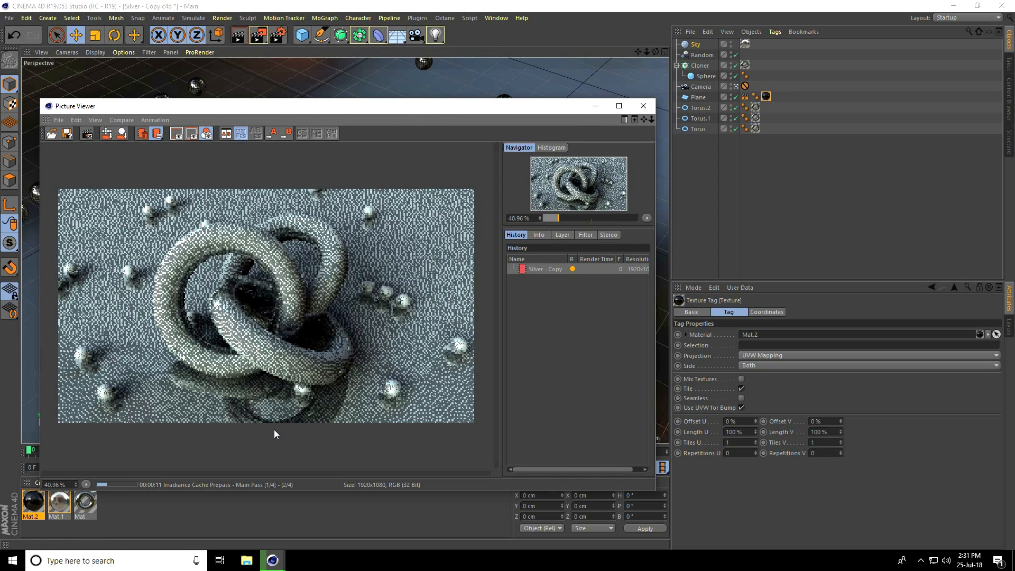